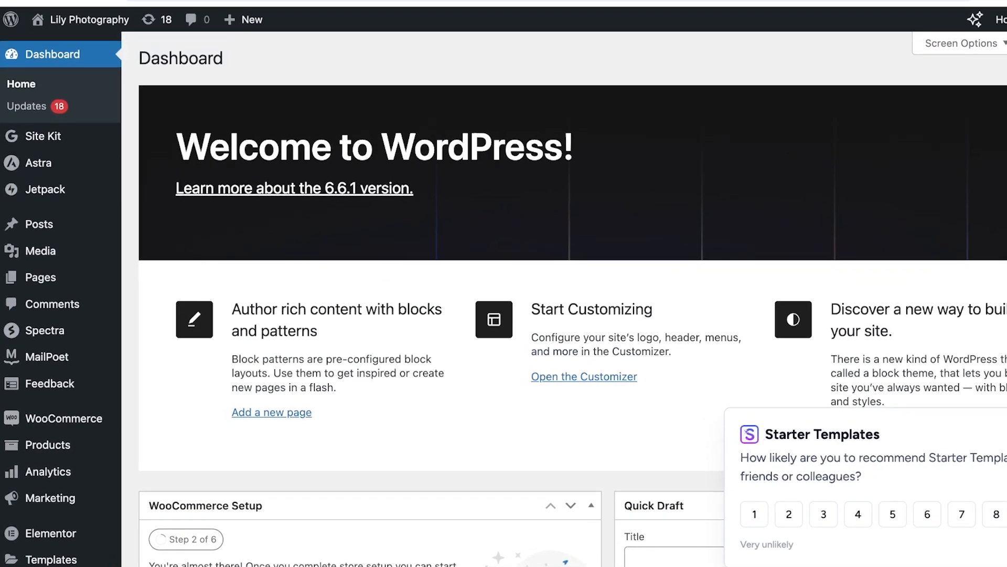
# Search the Add Plugins page for 'smart slider'
pyautogui.scroll(-3)
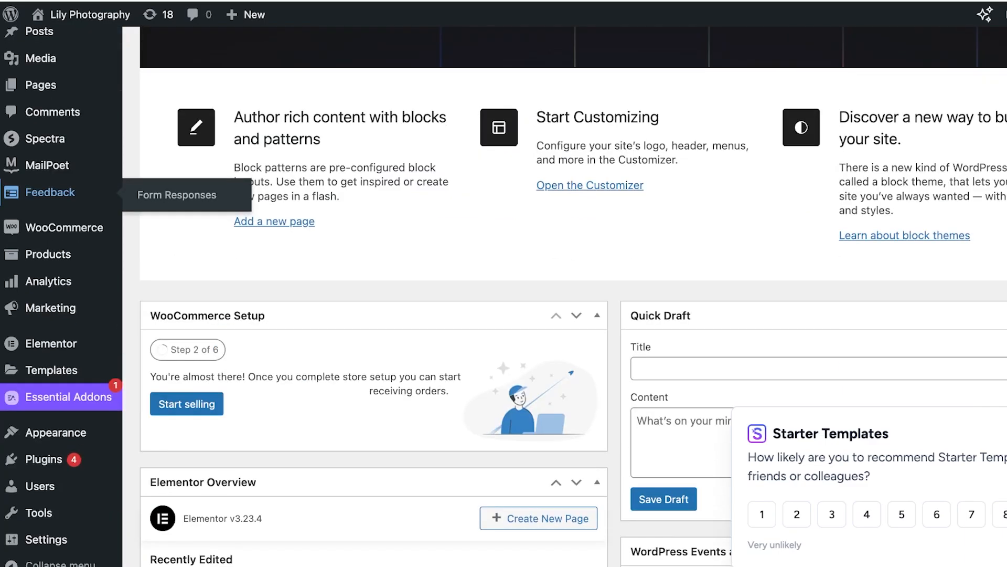
pyautogui.scroll(3)
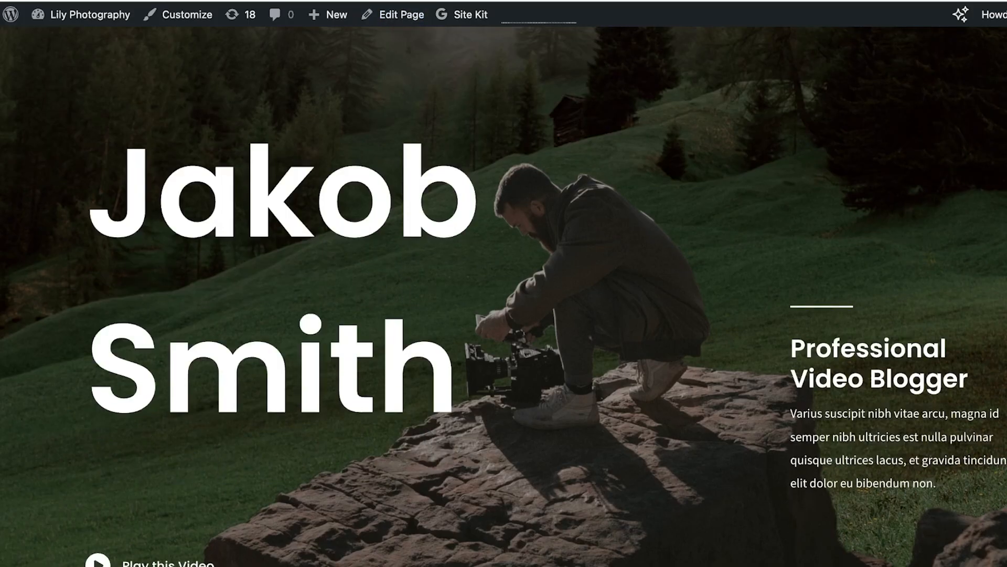
pyautogui.scroll(-3)
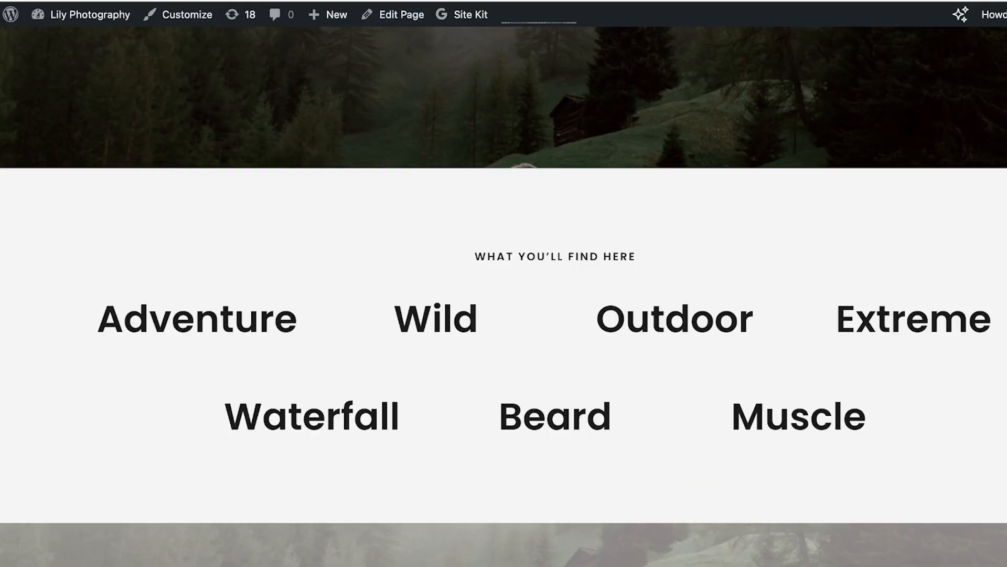
pyautogui.scroll(-3)
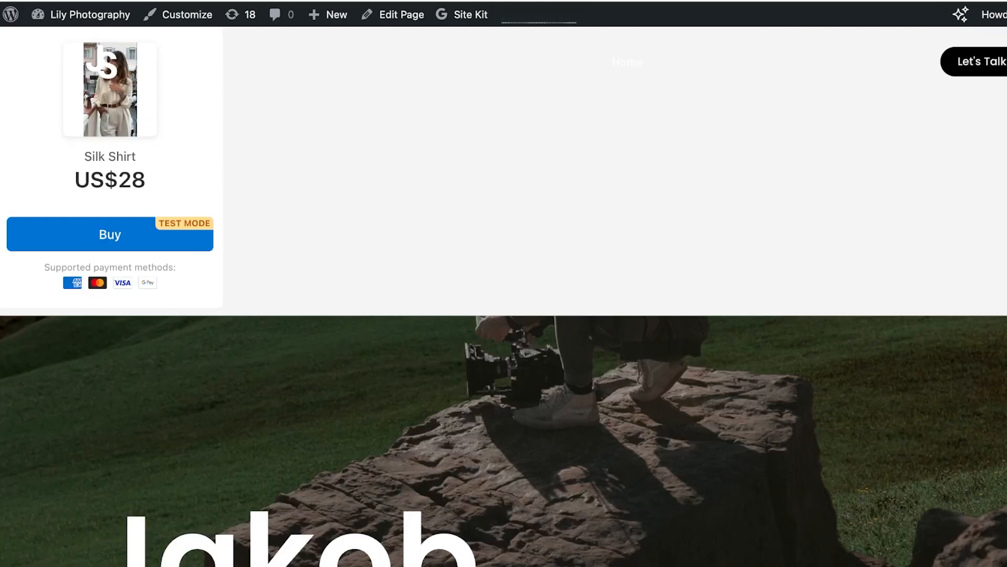
pyautogui.scroll(-3)
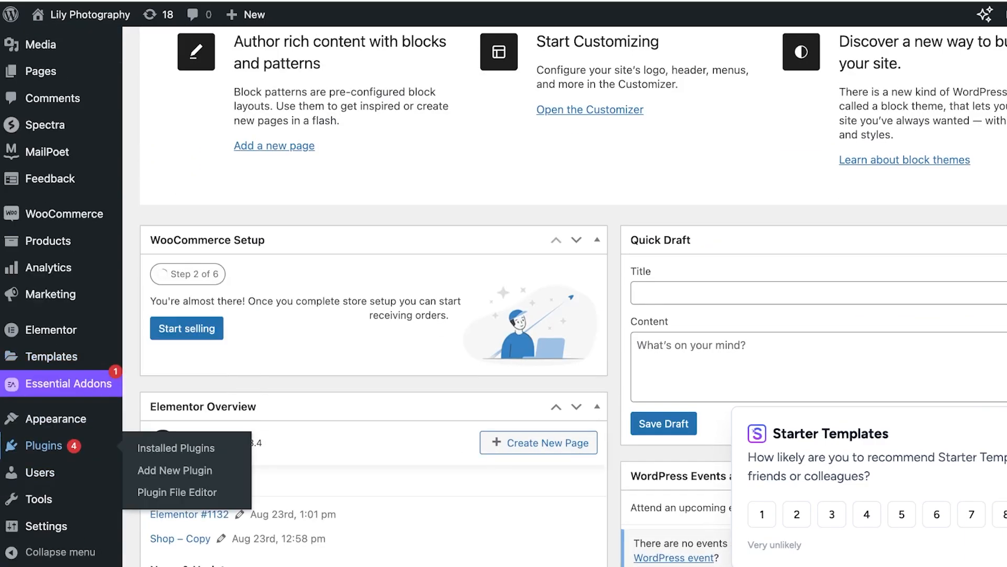
pyautogui.moveTo(174, 470)
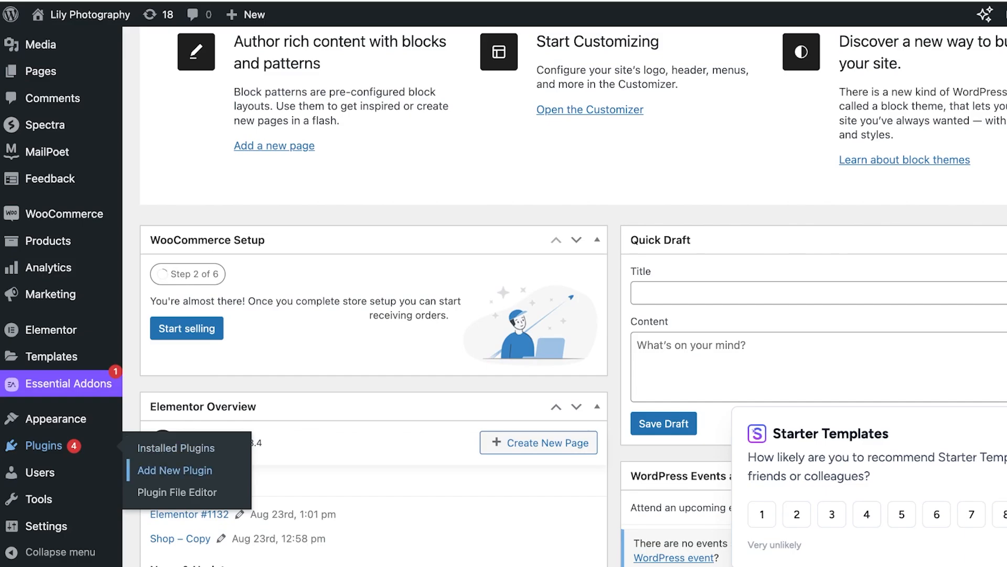
pyautogui.click(174, 470)
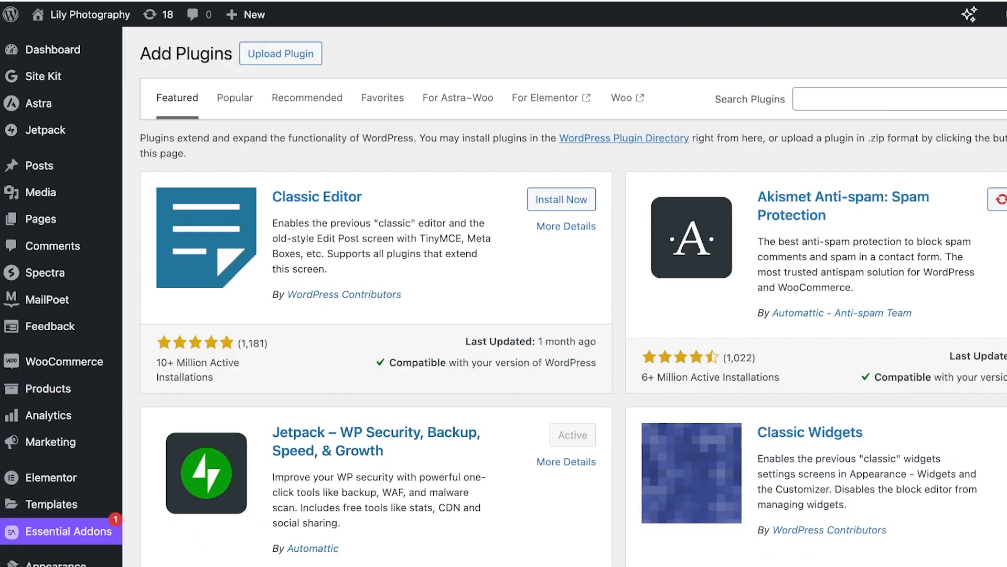
pyautogui.write('smart slider')
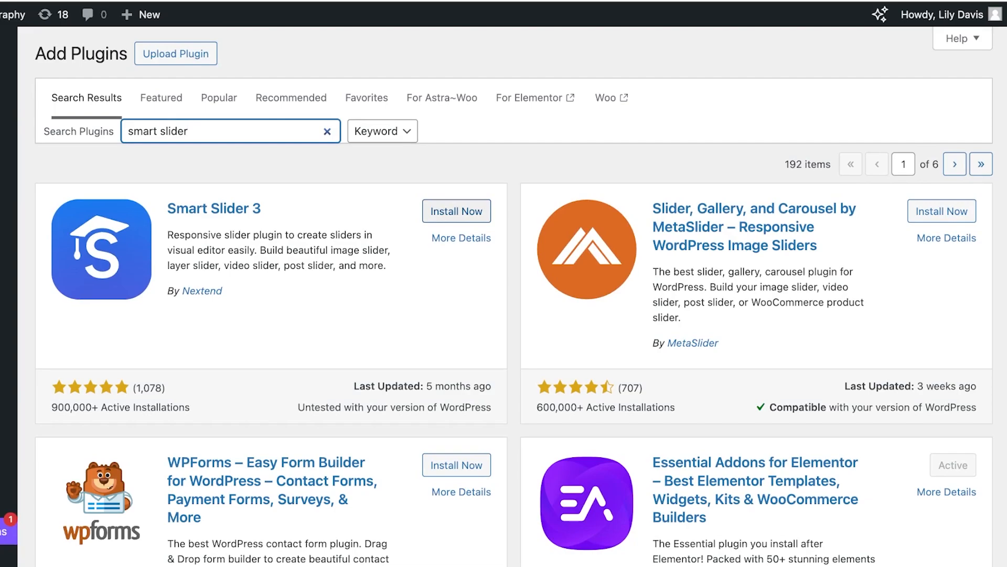
# Install and activate the Smart Slider 3 plugin
pyautogui.click(457, 211)
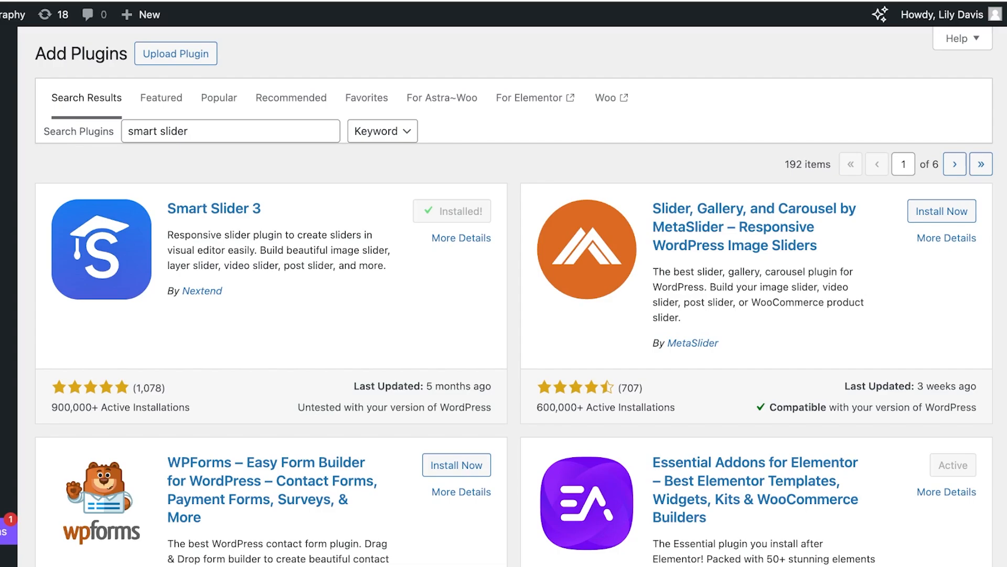
pyautogui.click(451, 211)
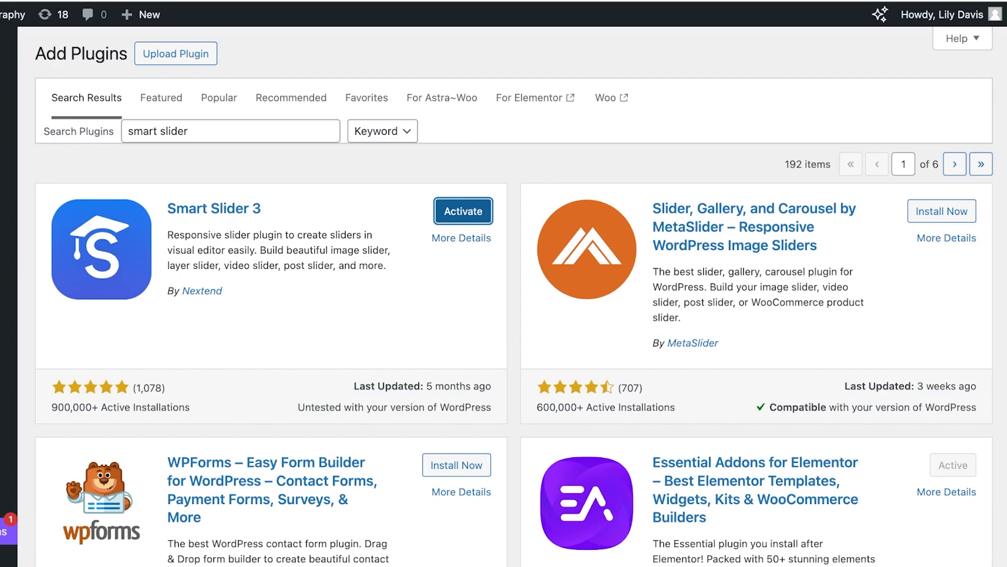
pyautogui.click(463, 210)
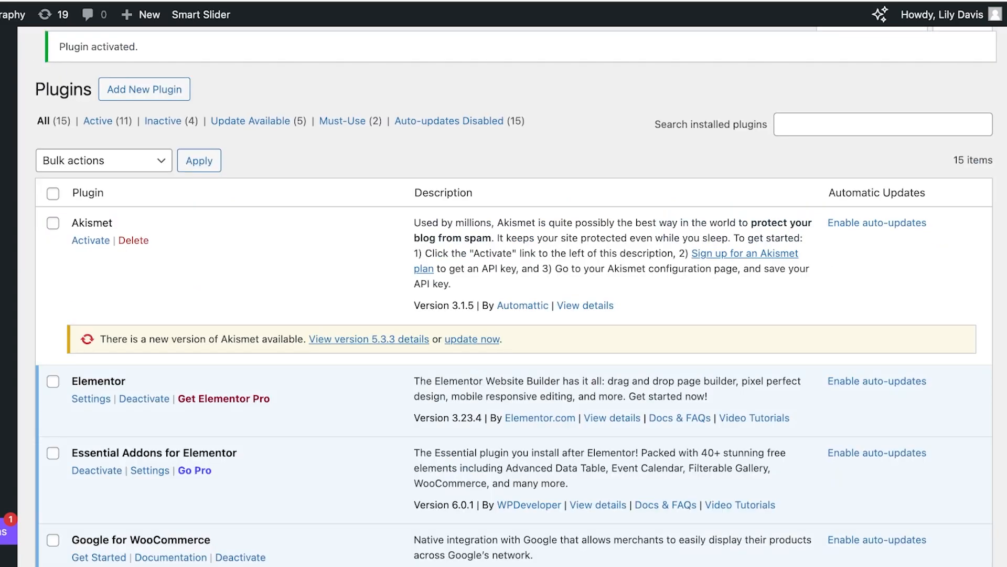
pyautogui.scroll(-3)
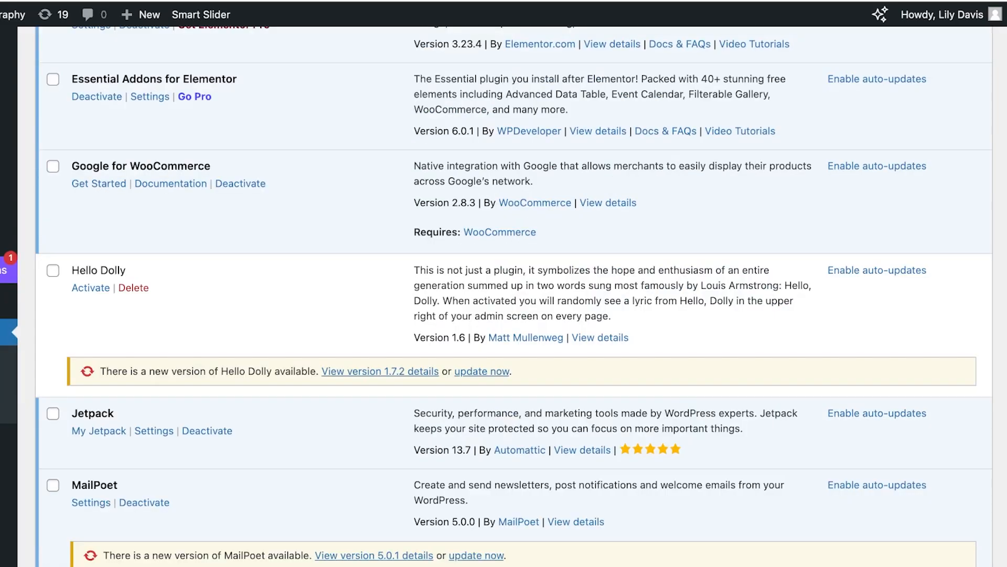
pyautogui.scroll(3)
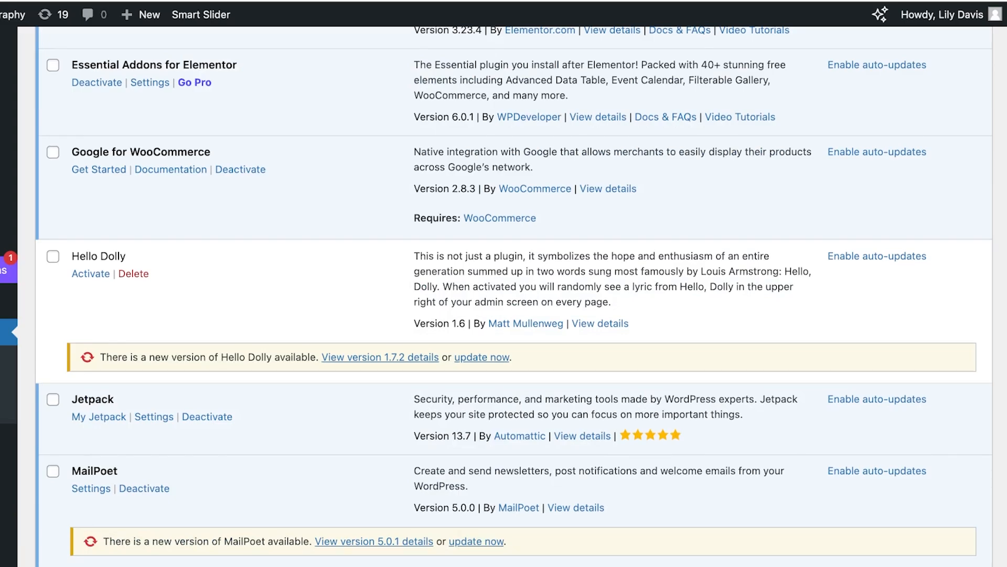
pyautogui.scroll(-3)
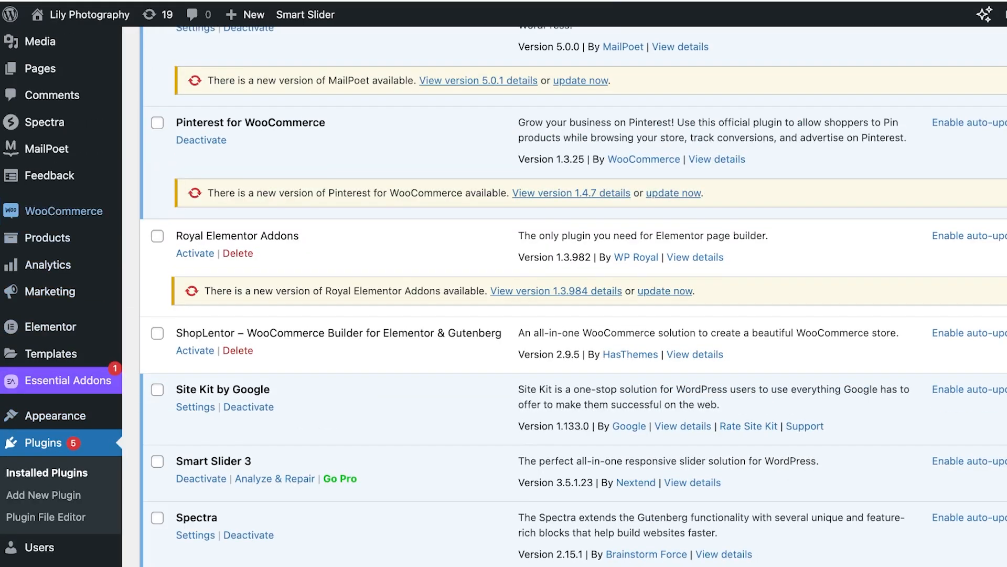
pyautogui.scroll(3)
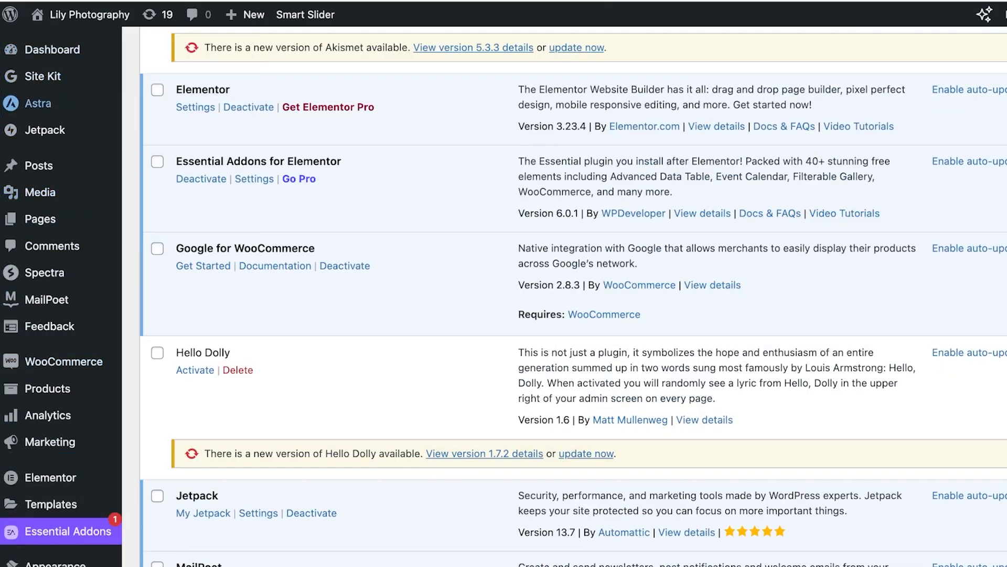
pyautogui.scroll(-3)
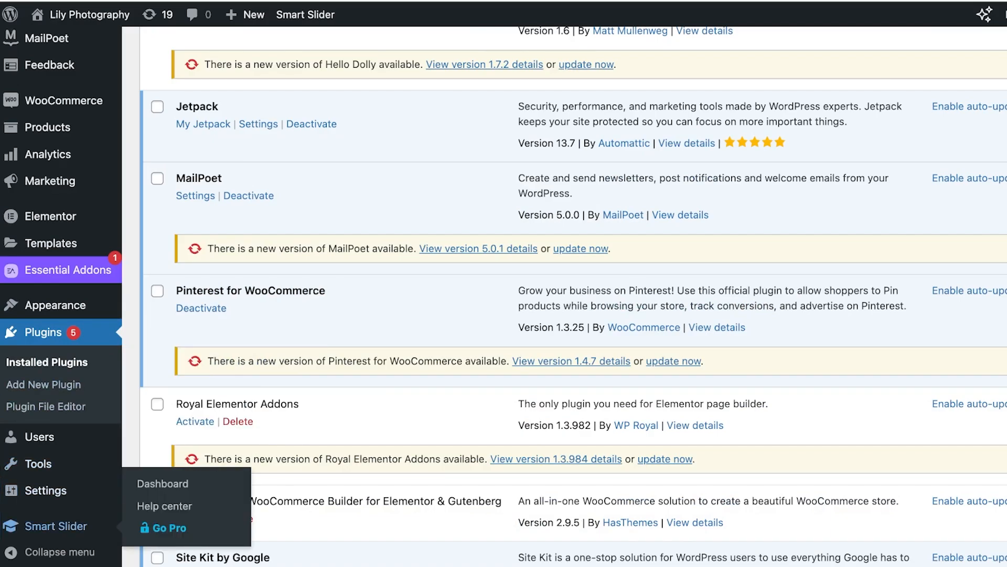
# Reach the Smart Slider 3 dashboard past the welcome video
pyautogui.click(163, 482)
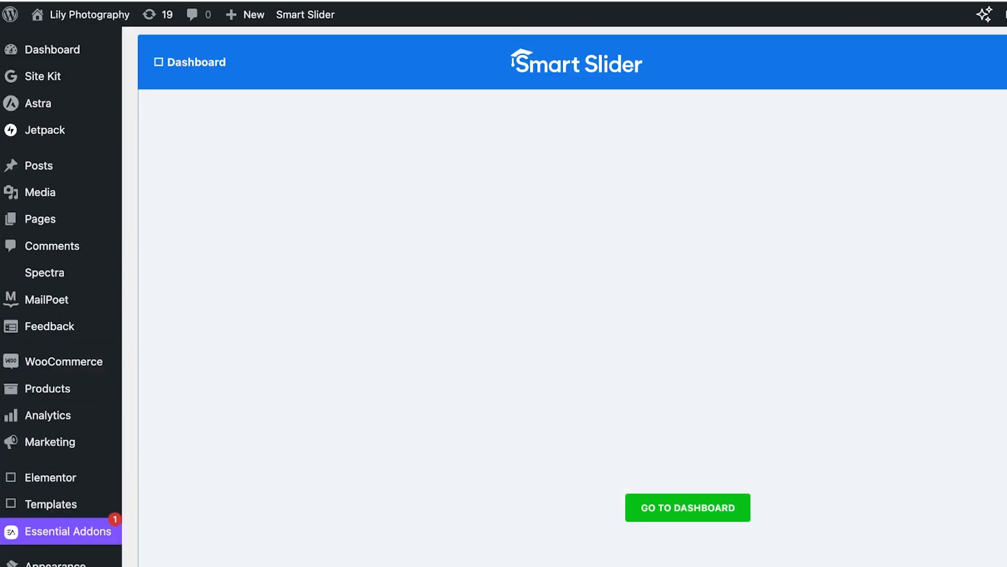
pyautogui.scroll(-3)
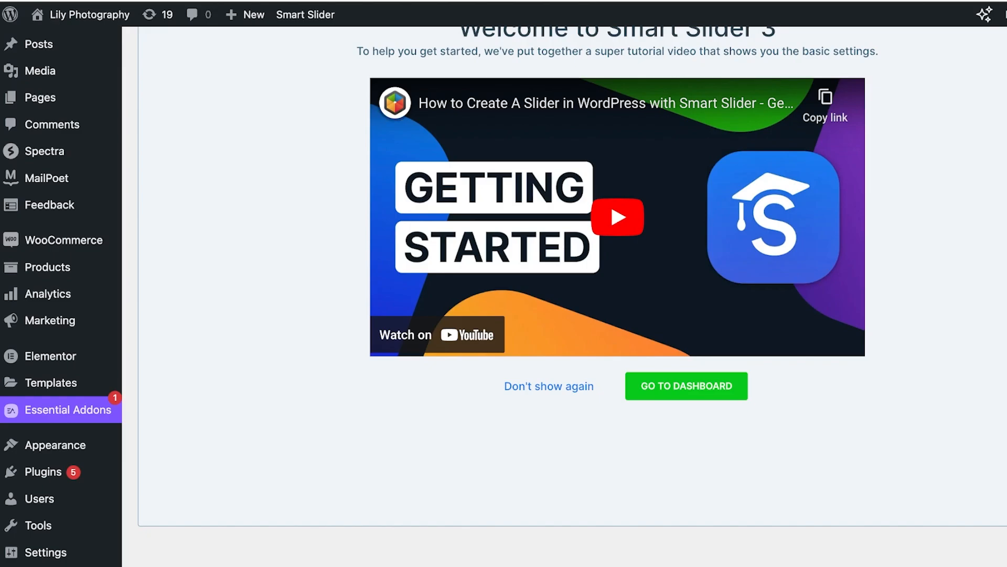
pyautogui.click(685, 385)
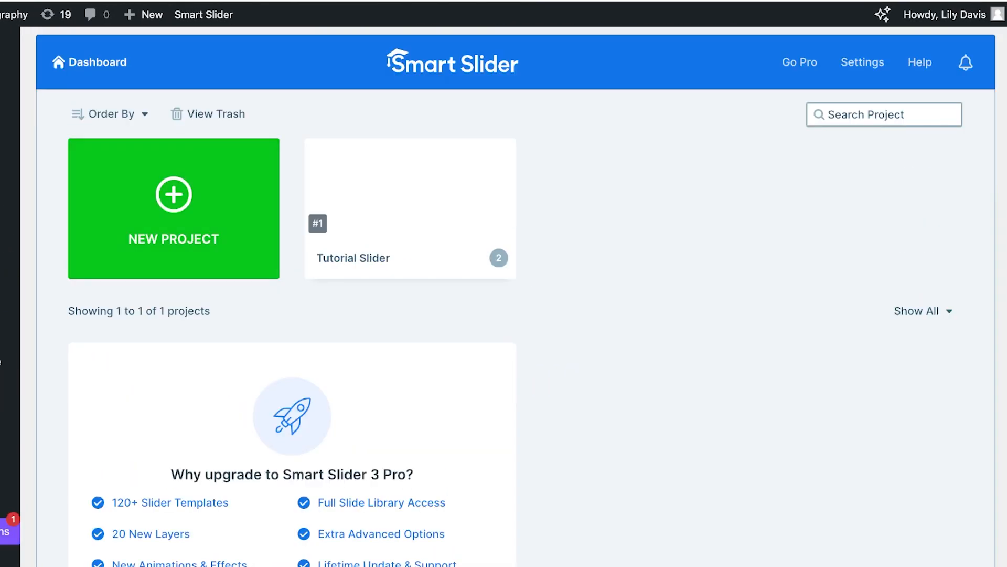
pyautogui.moveTo(409, 187)
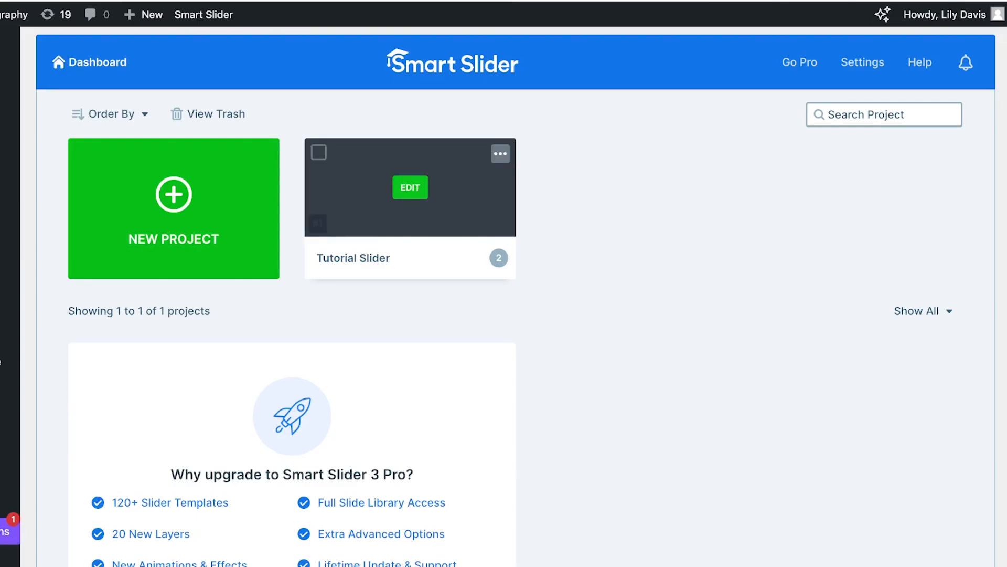
# Move the Tutorial Slider project to the trash and start a new project
pyautogui.click(500, 154)
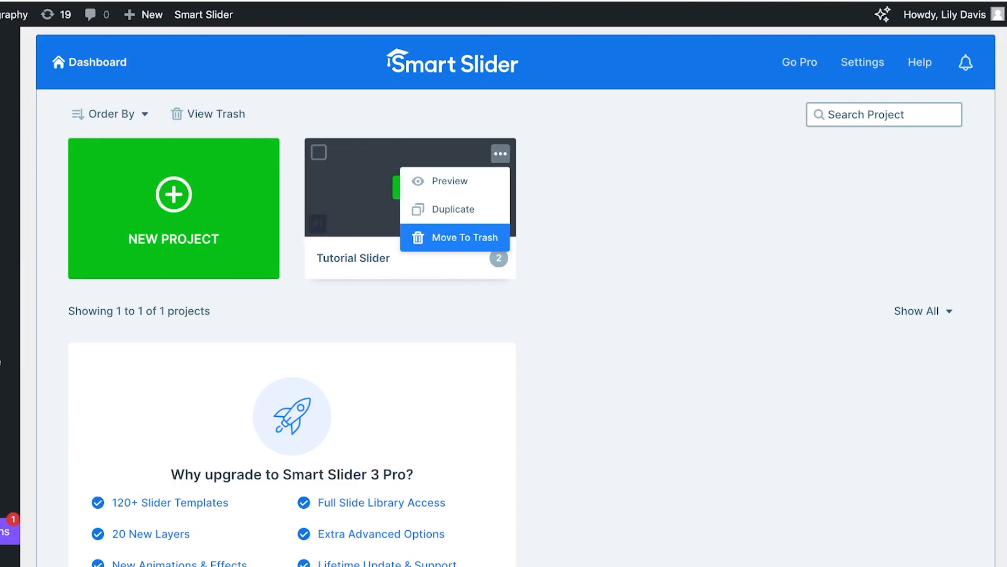
pyautogui.click(454, 237)
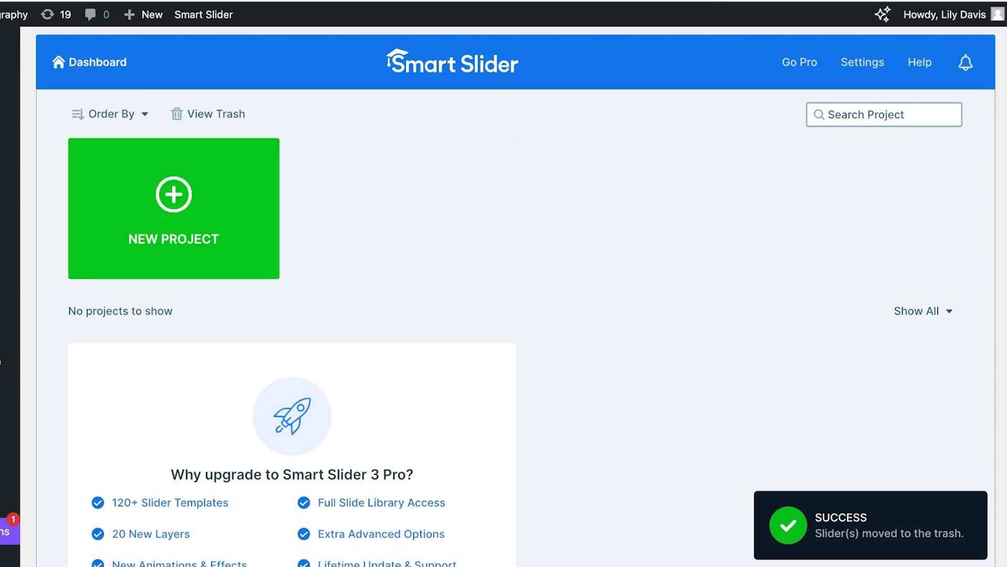
pyautogui.click(173, 208)
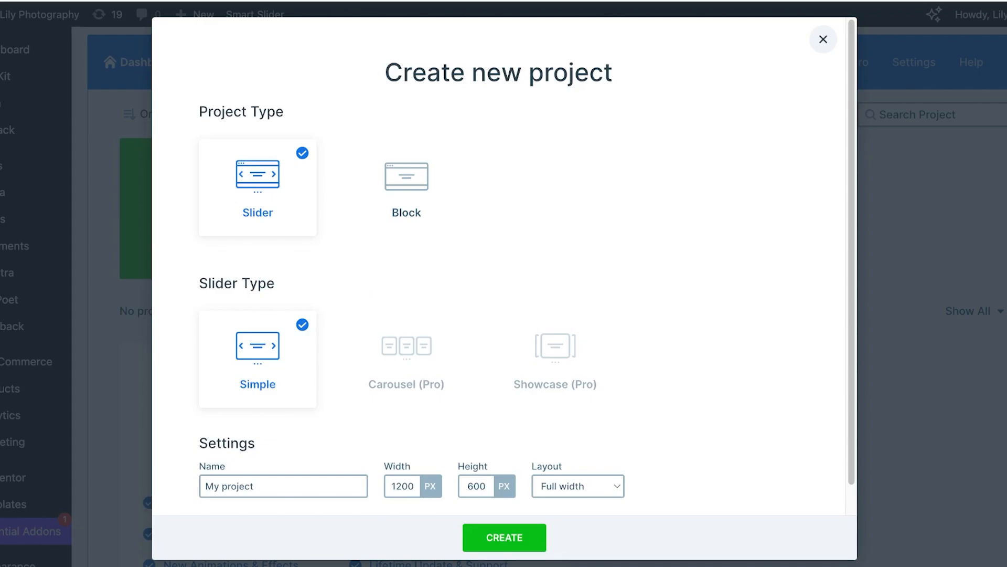
# Name the new project 'Homepage Slider'
pyautogui.scroll(3)
pyautogui.write('A')
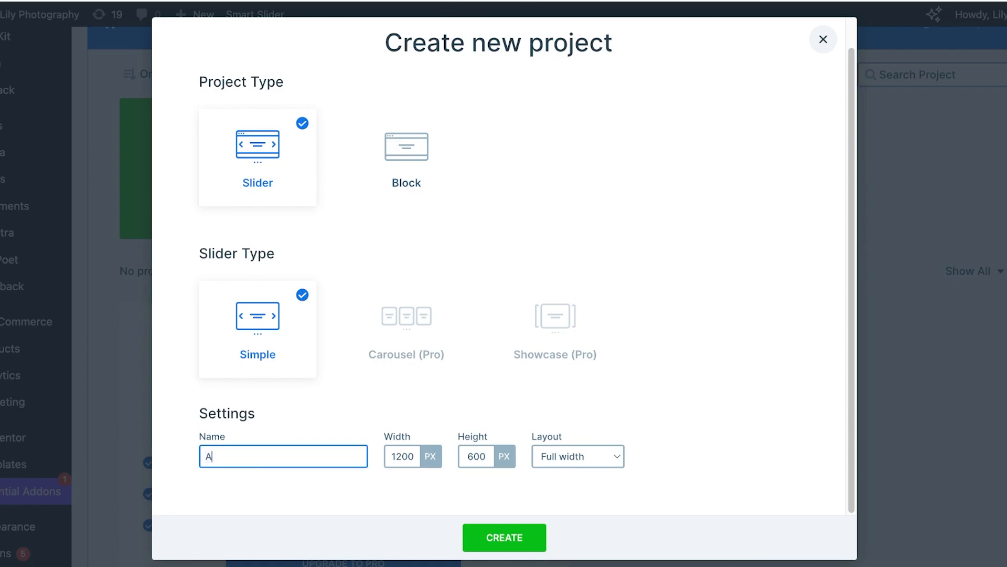
pyautogui.press('Backspace')
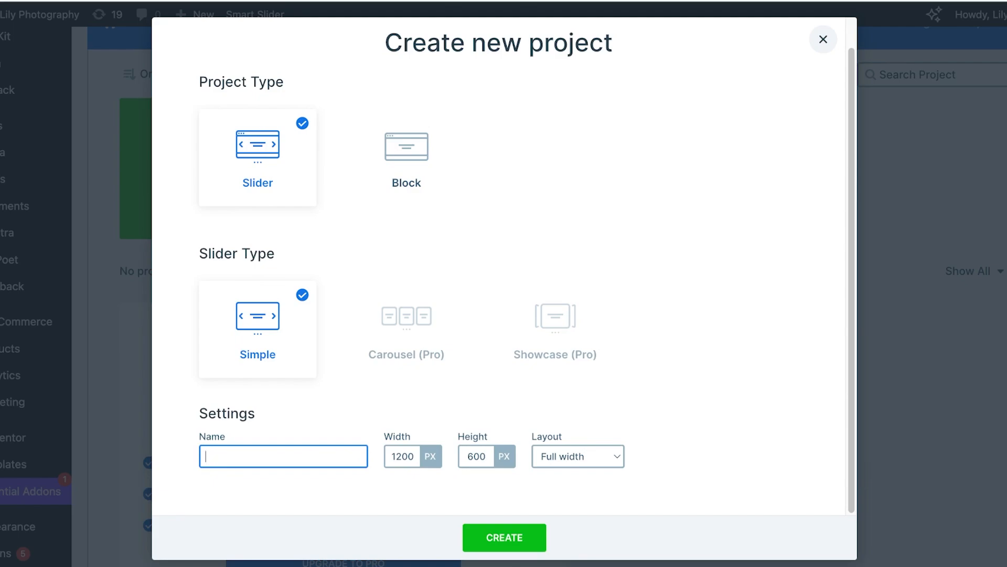
pyautogui.write('Homepage Slider')
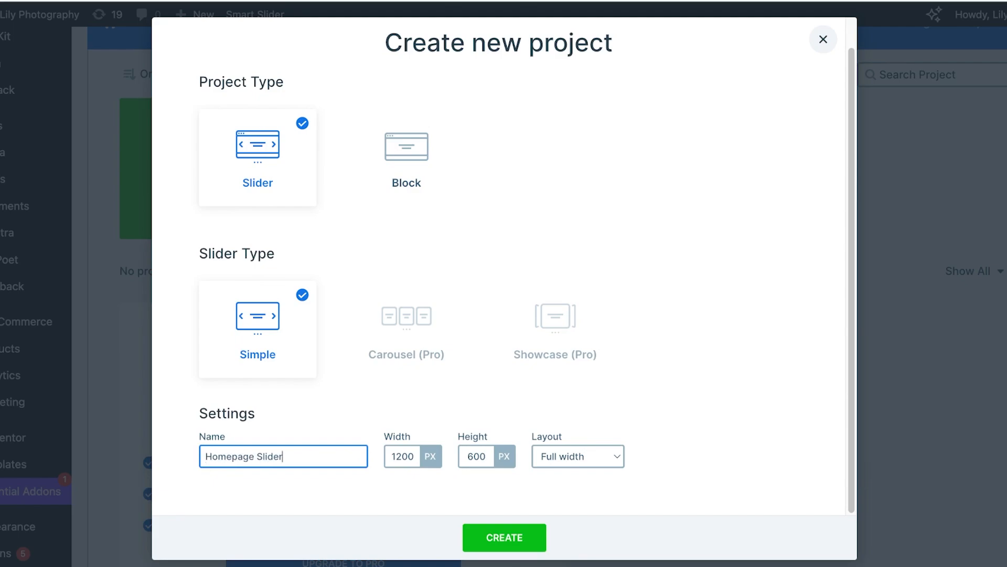
# Set the slider size to 1200 by 1200 px, full width, and create it
pyautogui.click(402, 456)
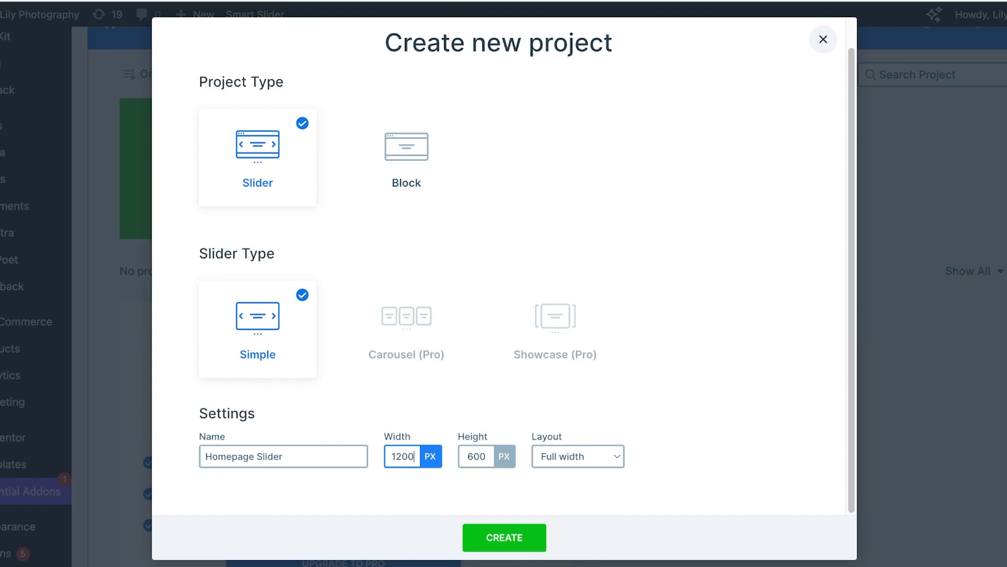
pyautogui.click(475, 456)
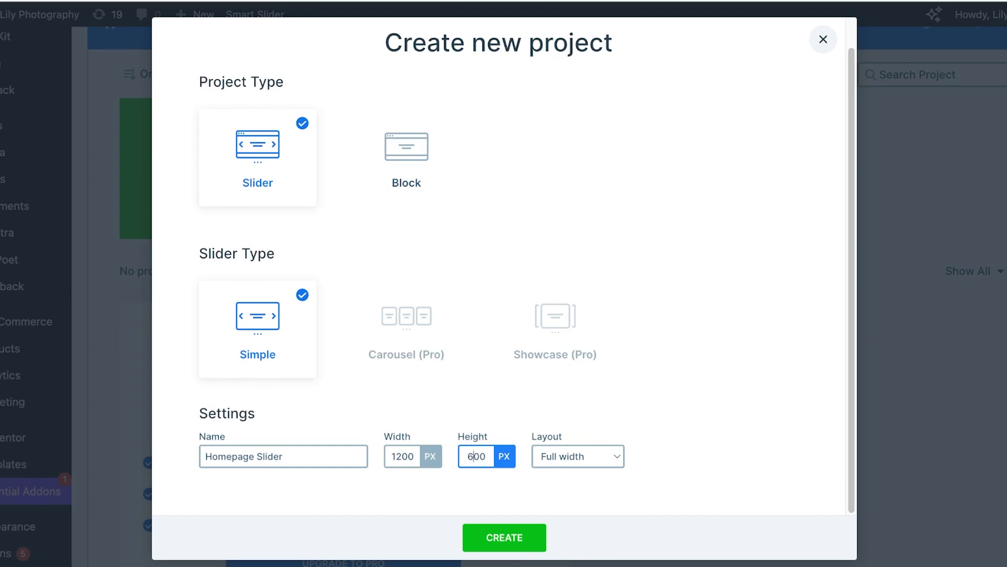
pyautogui.press('Backspace')
pyautogui.write('12')
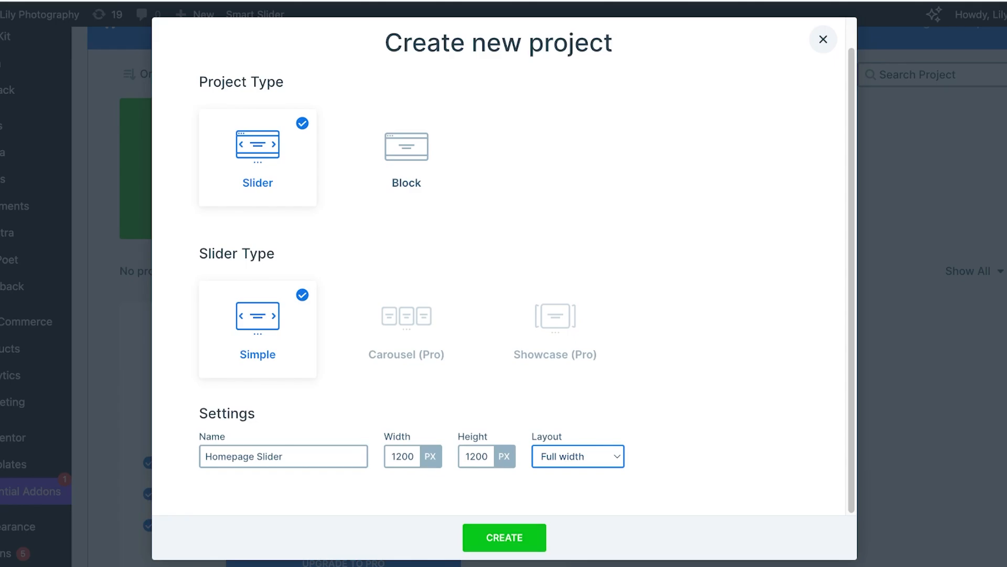
pyautogui.click(504, 537)
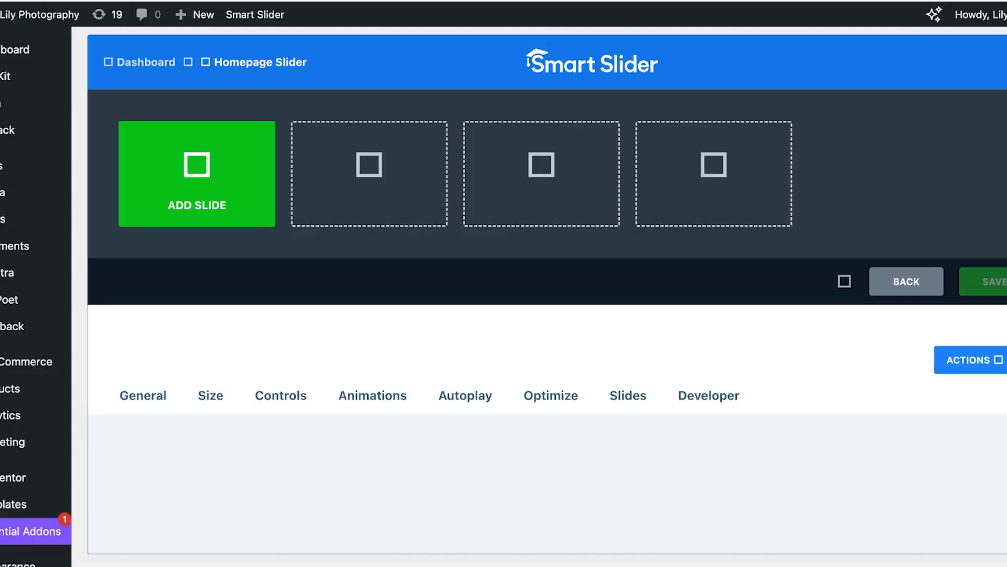
# Add about-me and hero-banner image slides from the Media Library, then start removing the blank third slide
pyautogui.click(991, 281)
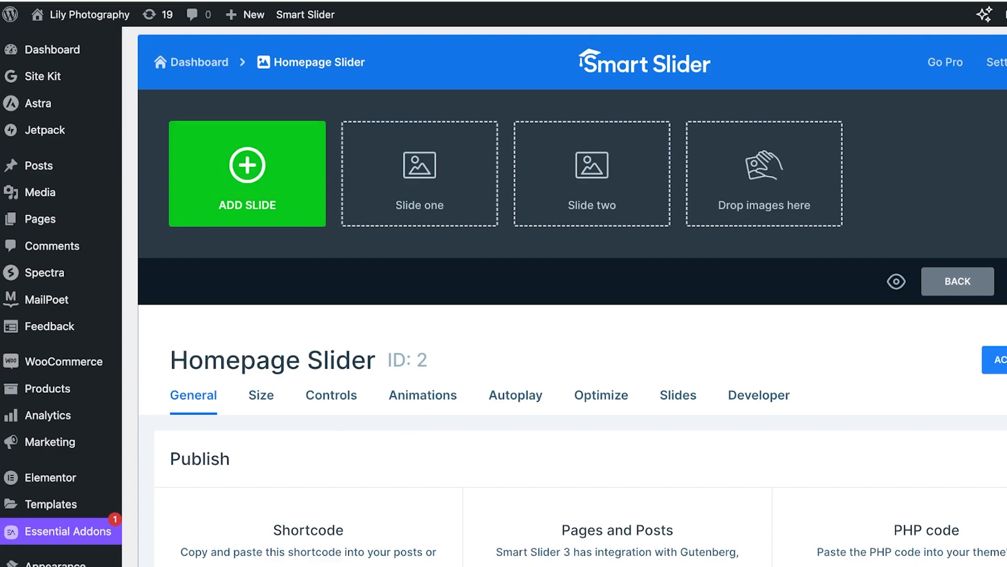
pyautogui.click(245, 173)
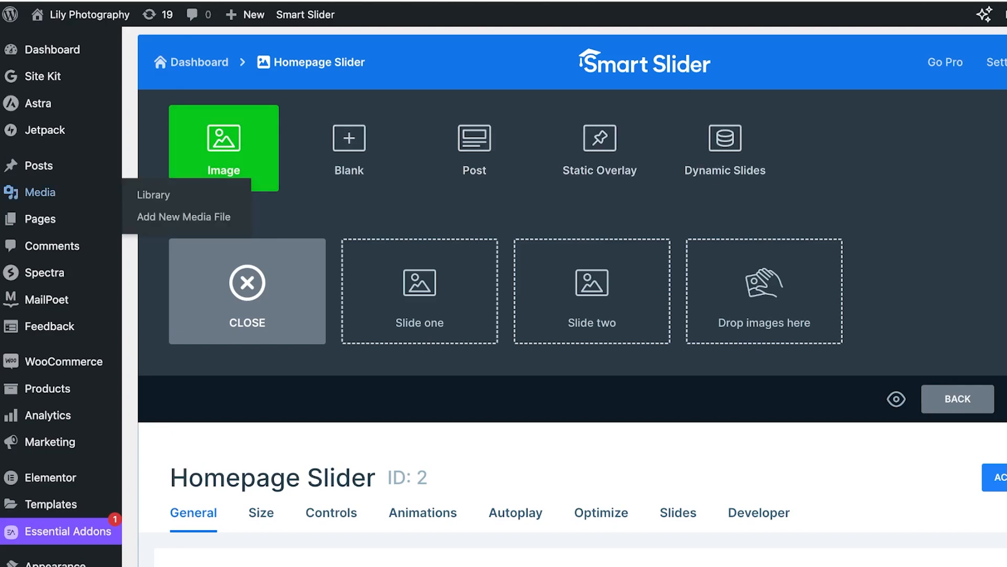
pyautogui.click(153, 195)
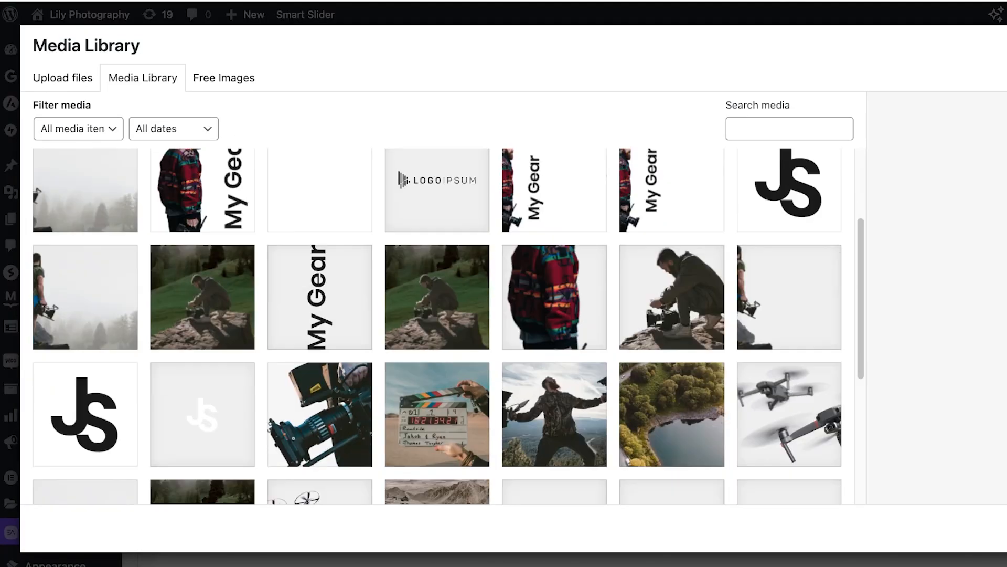
pyautogui.click(553, 207)
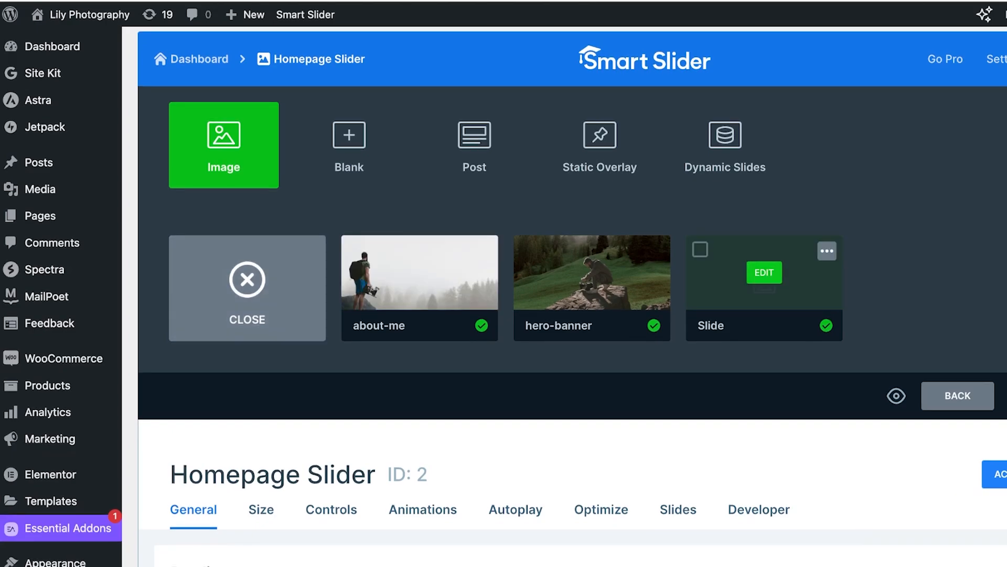
pyautogui.click(763, 273)
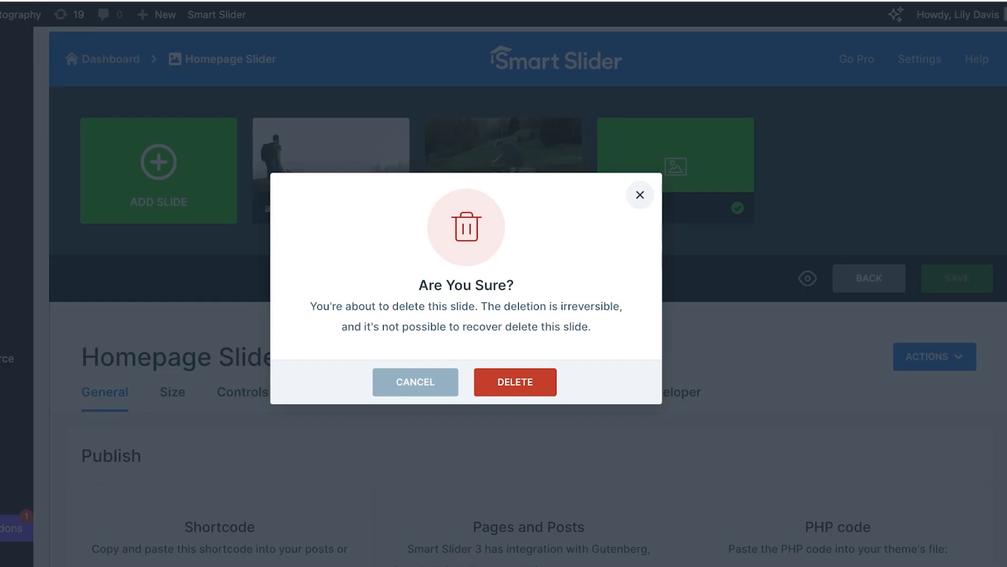
# Delete the blank slide and add a vlogger-template-featured-video-3 image slide
pyautogui.click(514, 382)
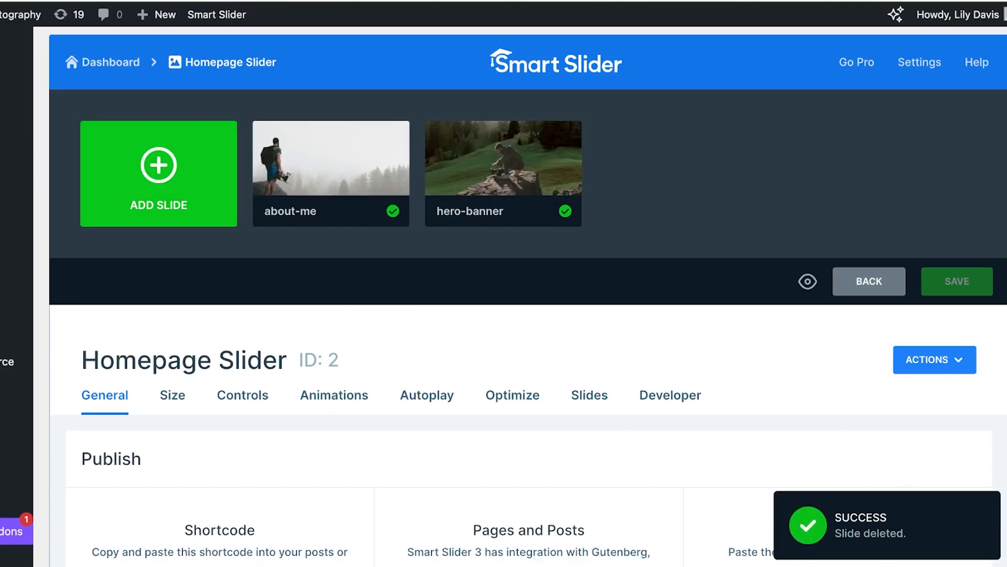
pyautogui.click(159, 174)
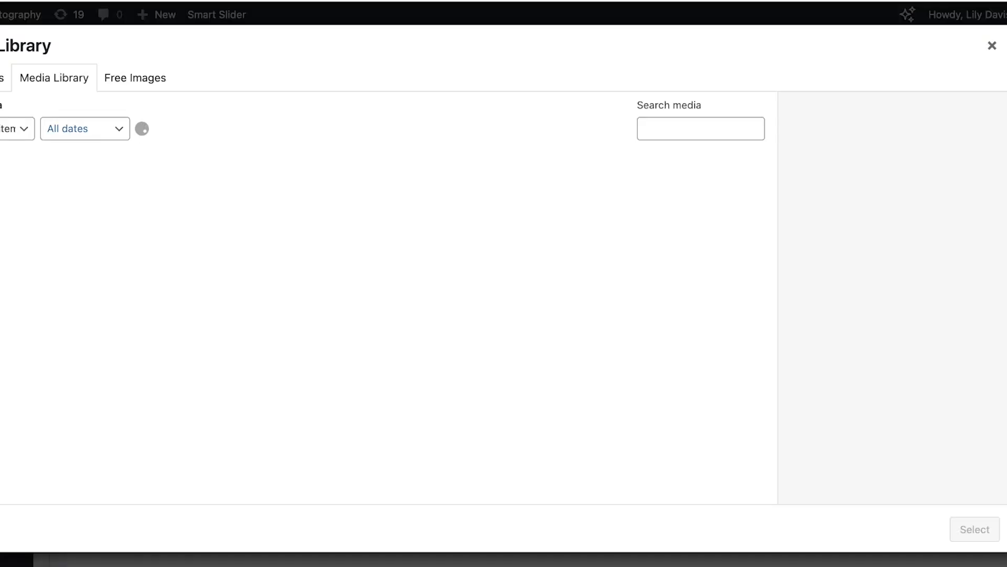
pyautogui.click(465, 378)
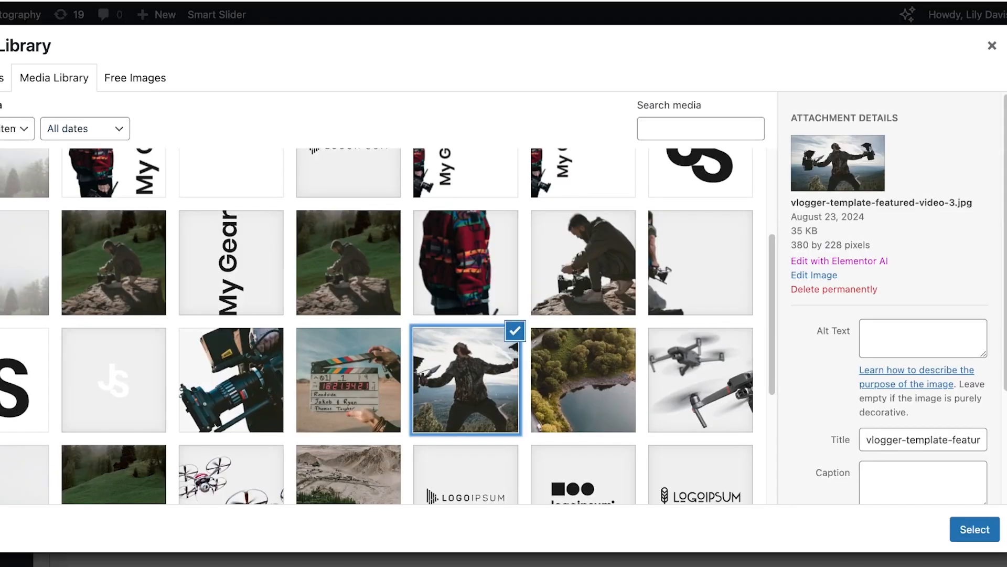
pyautogui.click(973, 529)
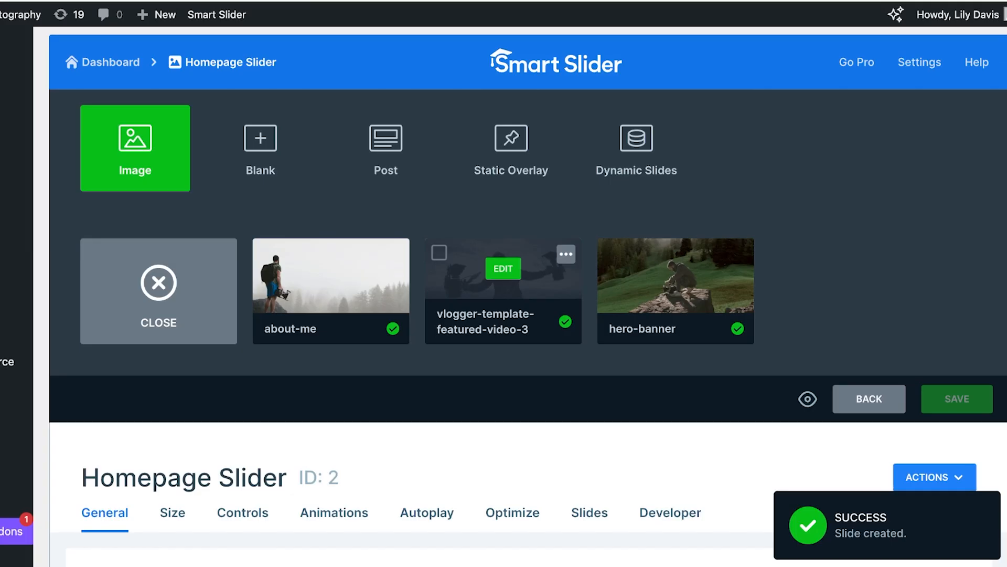
# Add a Static Overlay slide and open it for editing
pyautogui.click(566, 253)
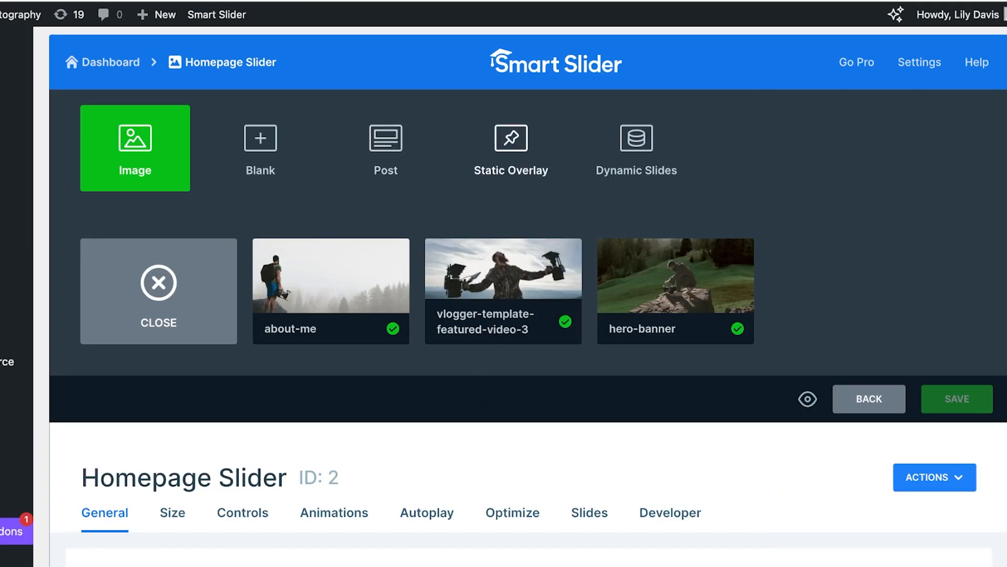
pyautogui.click(510, 139)
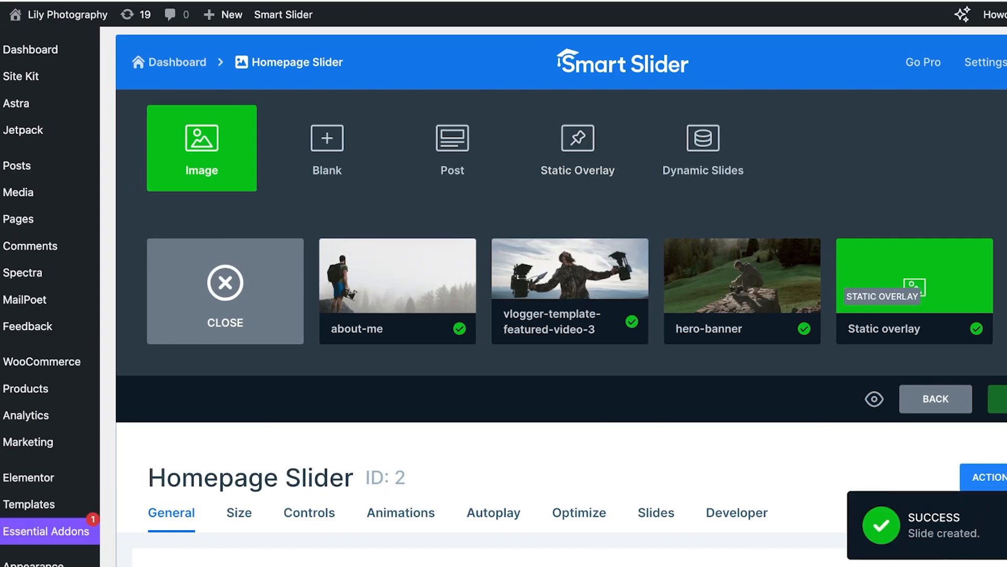
pyautogui.click(977, 253)
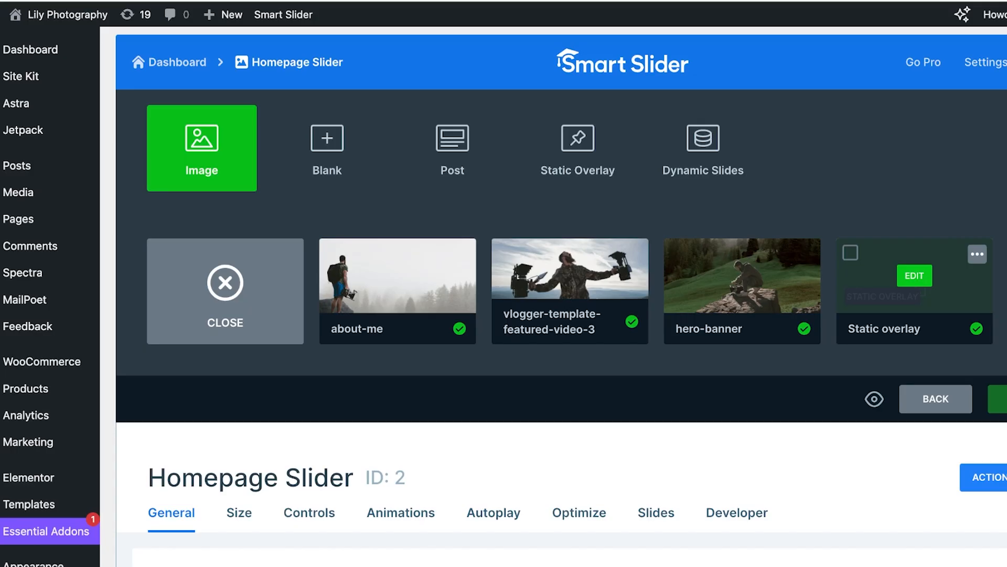
pyautogui.click(914, 275)
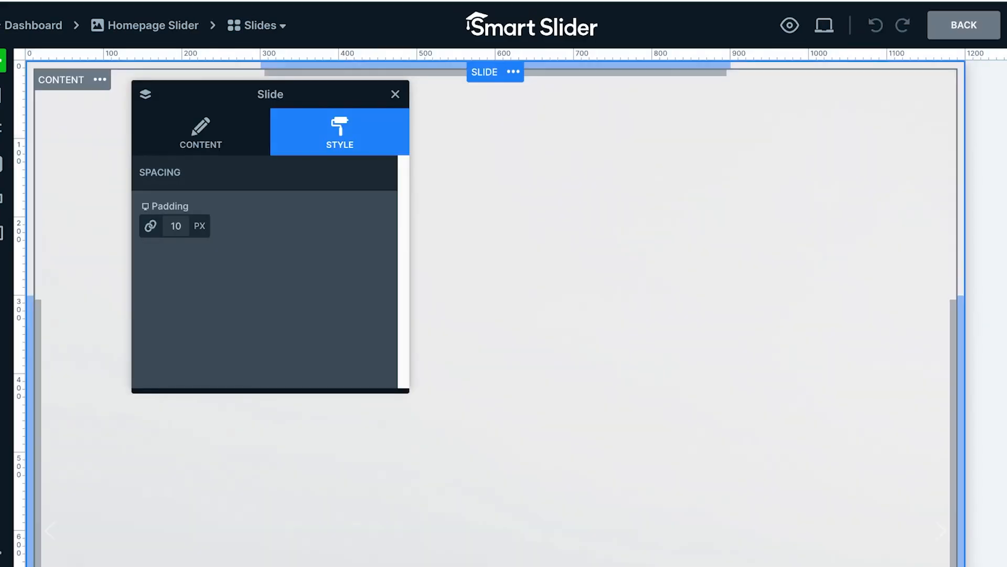
# Set the overlay slide's title to 'MY NAME' and close its settings panel
pyautogui.click(201, 133)
pyautogui.write('HI')
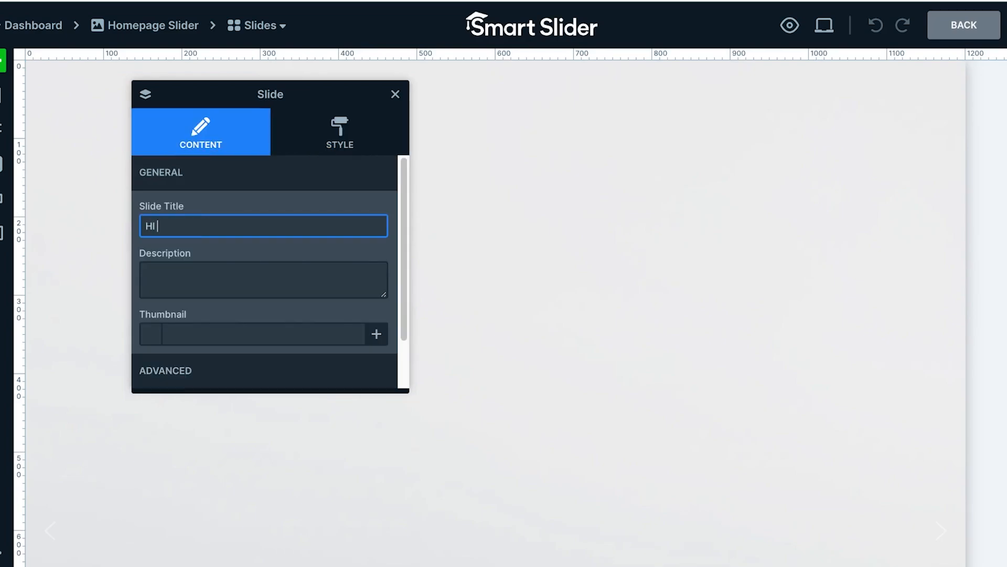
pyautogui.write('MY NAME')
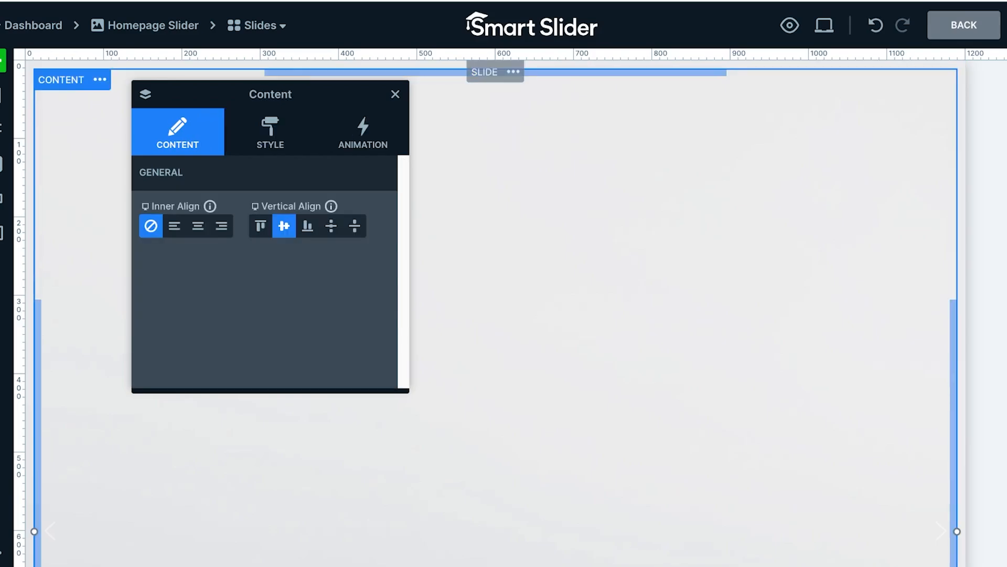
pyautogui.click(396, 94)
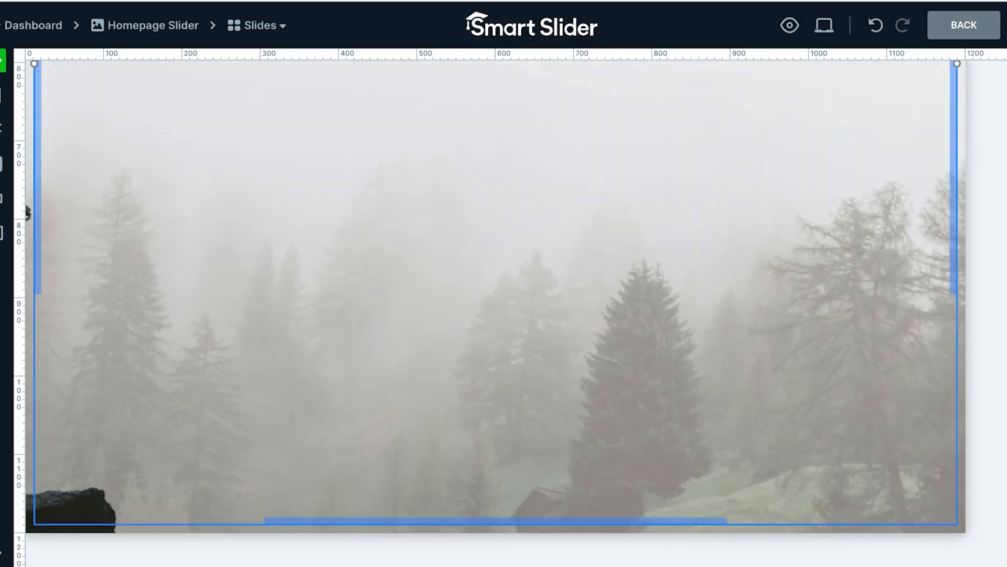
pyautogui.click(362, 132)
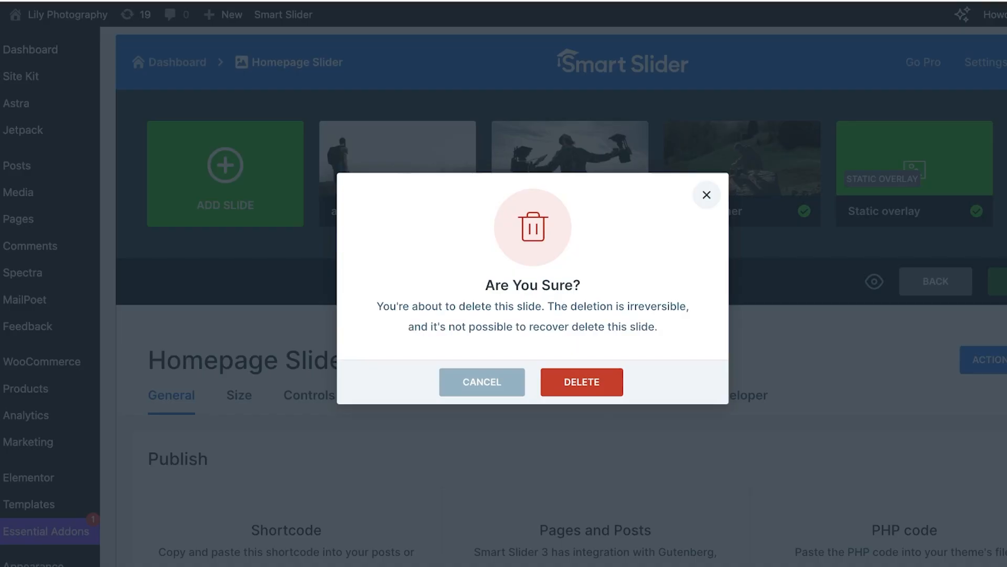
# Delete the static overlay slide and tick the vlogger slide, reviewing the General settings
pyautogui.click(581, 382)
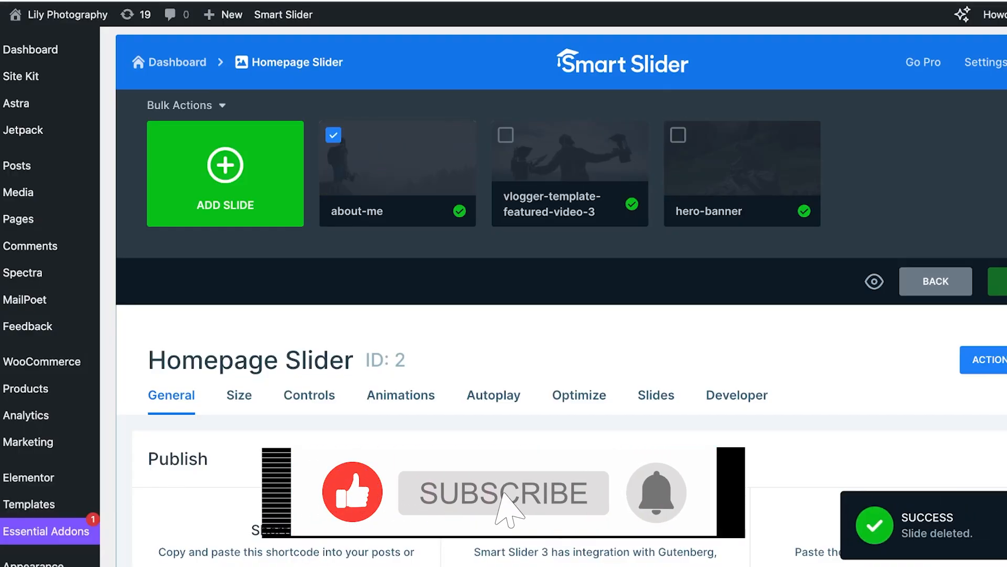
pyautogui.click(506, 136)
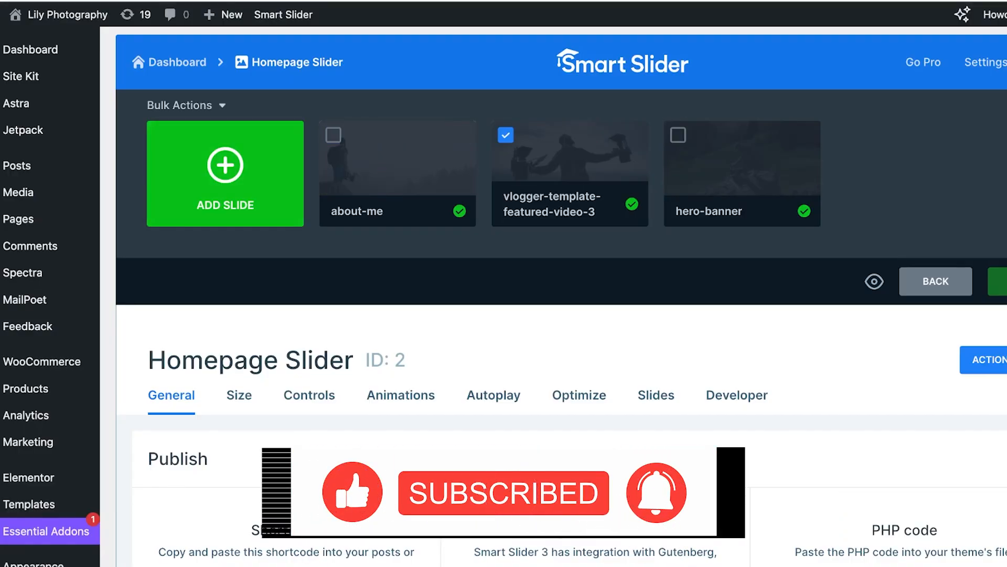
pyautogui.scroll(-3)
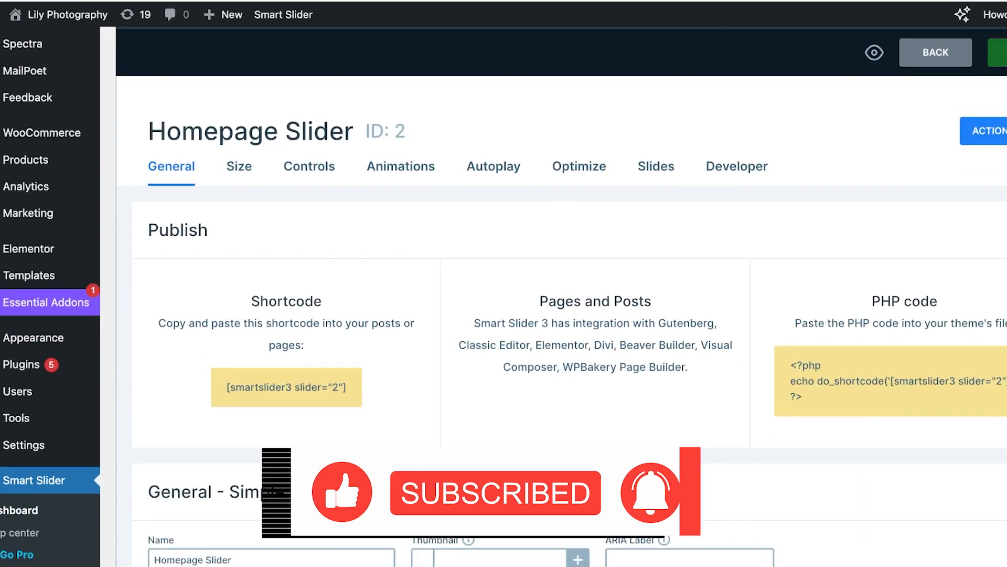
pyautogui.scroll(-3)
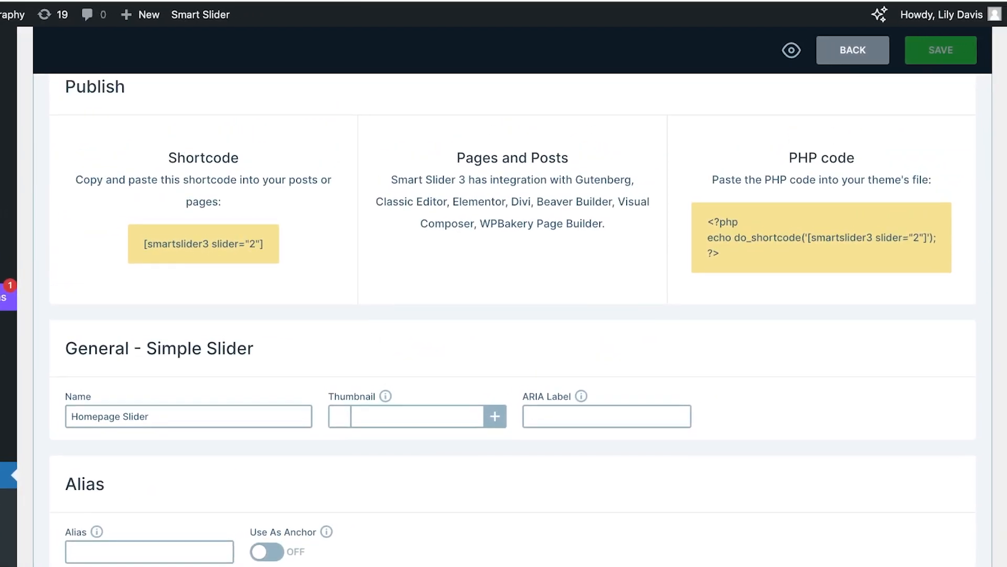
pyautogui.scroll(-3)
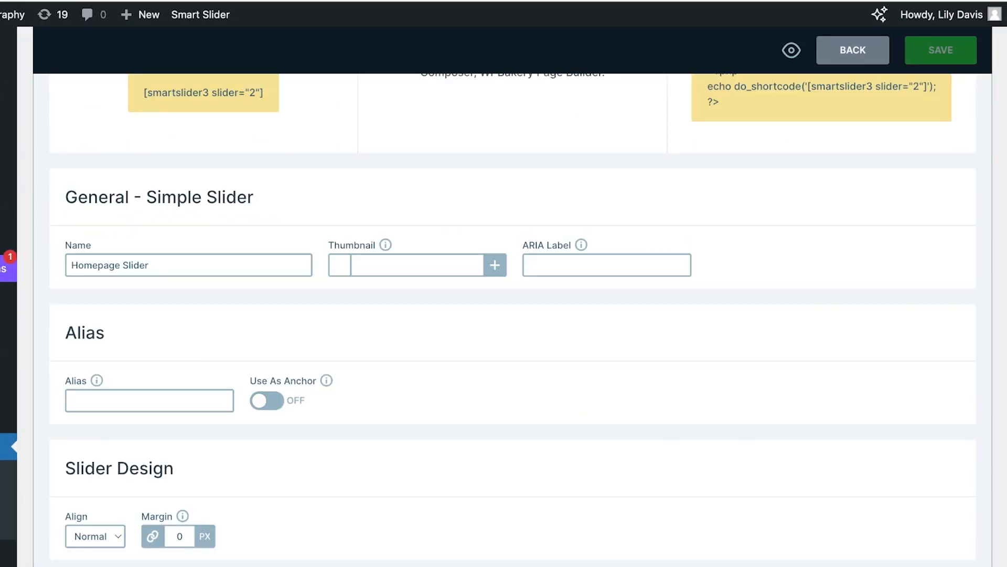
pyautogui.scroll(3)
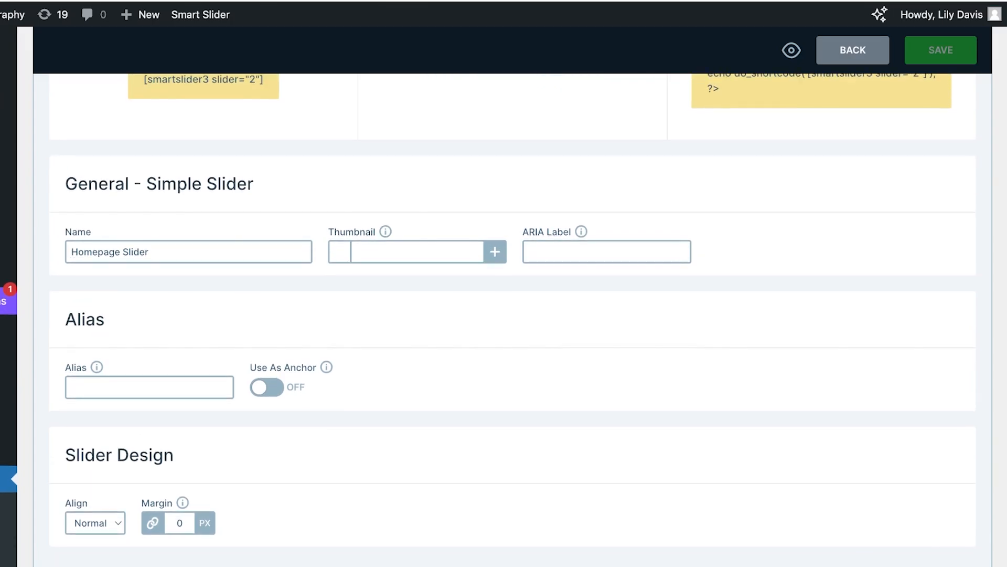
# Limit desktop slide width to a 3000 px maximum in the Size settings, keeping Full width layout
pyautogui.click(156, 319)
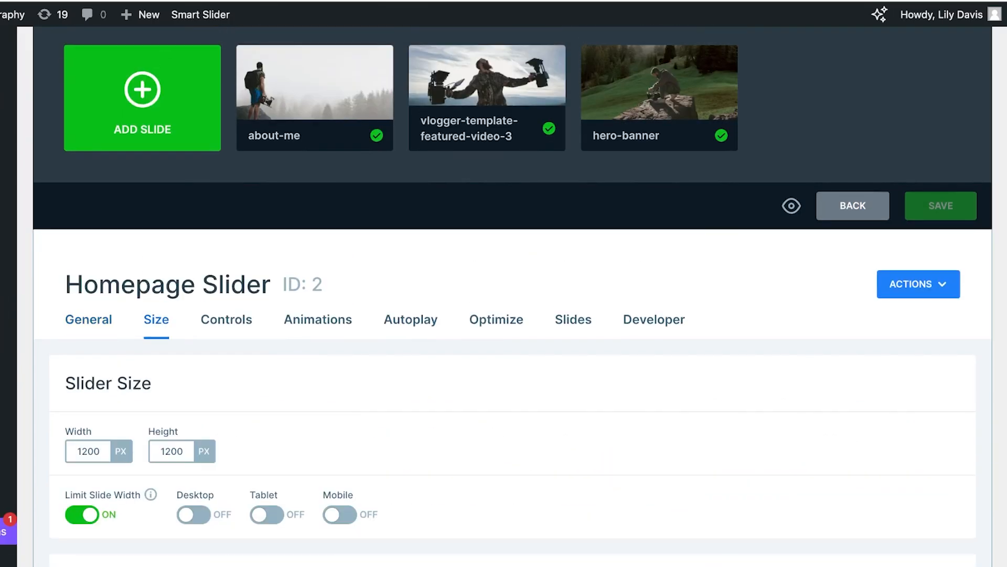
pyautogui.scroll(-3)
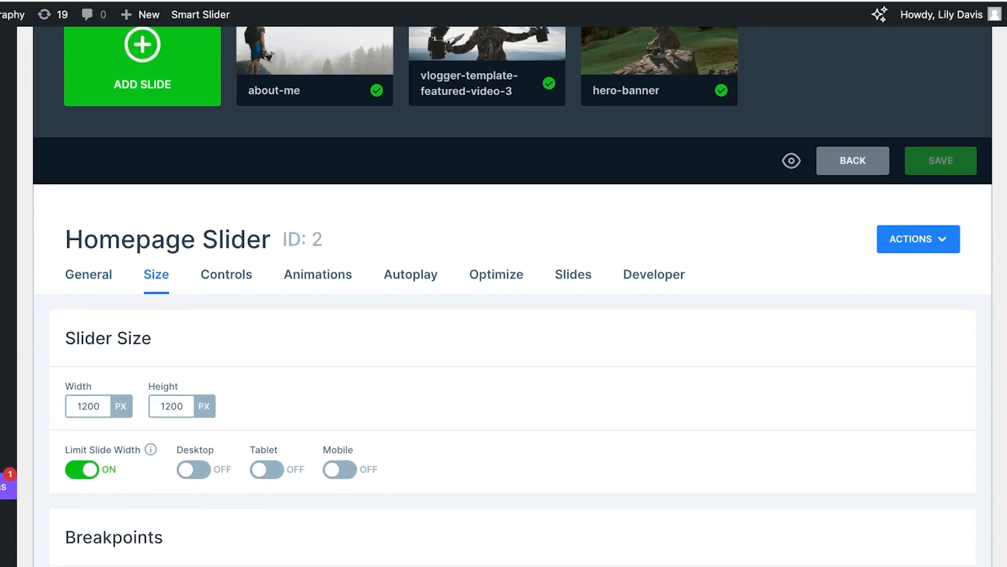
pyautogui.scroll(3)
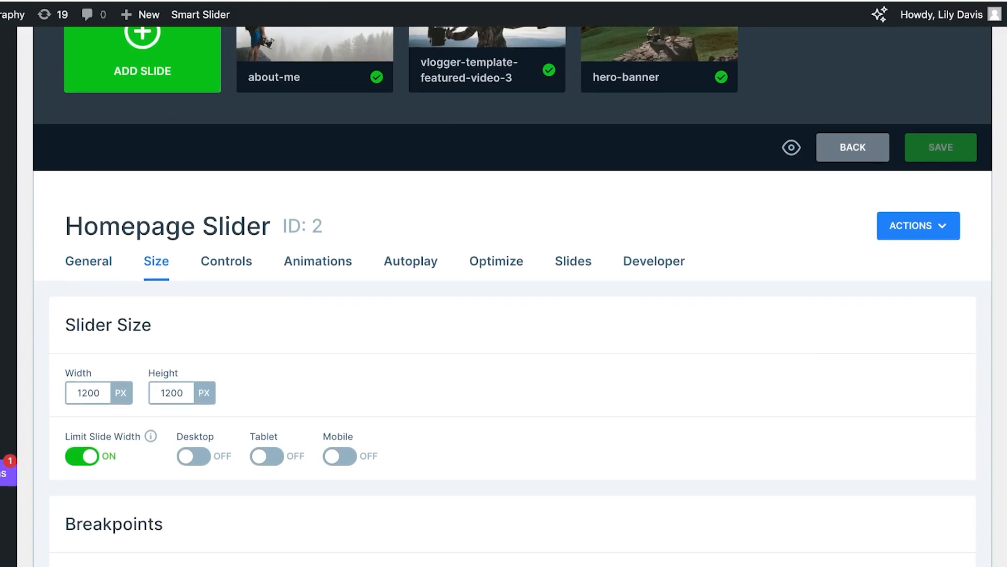
pyautogui.click(193, 456)
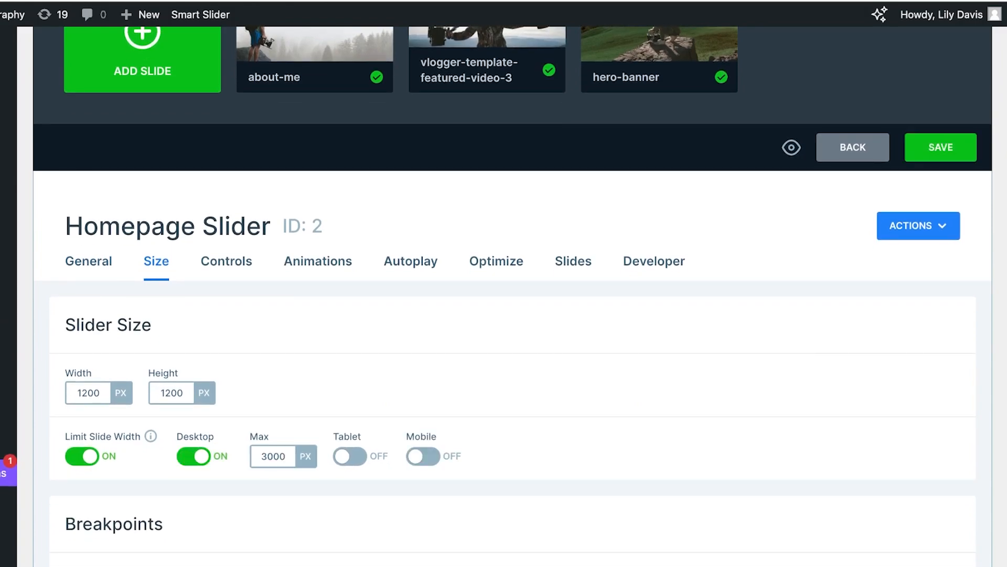
pyautogui.scroll(-3)
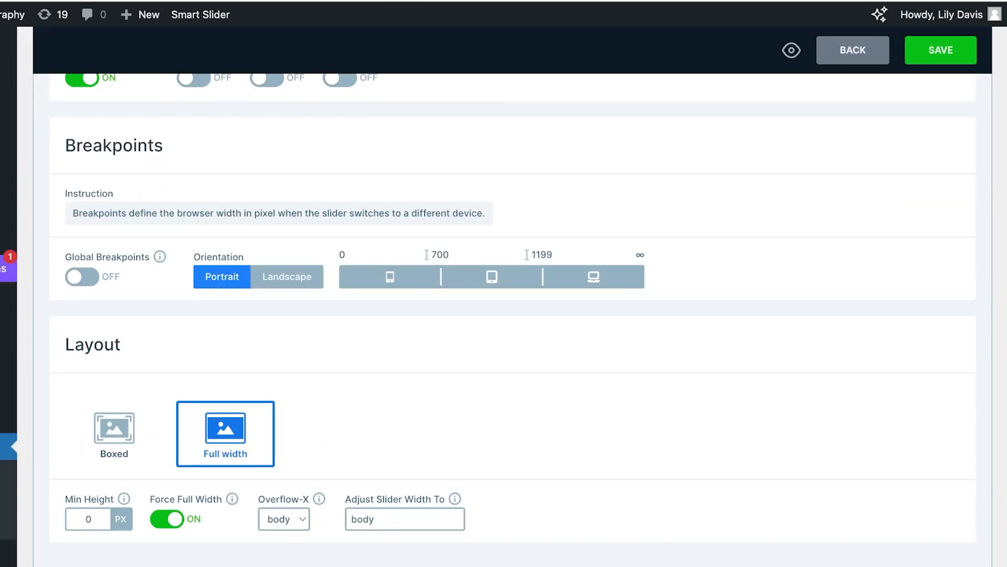
pyautogui.scroll(3)
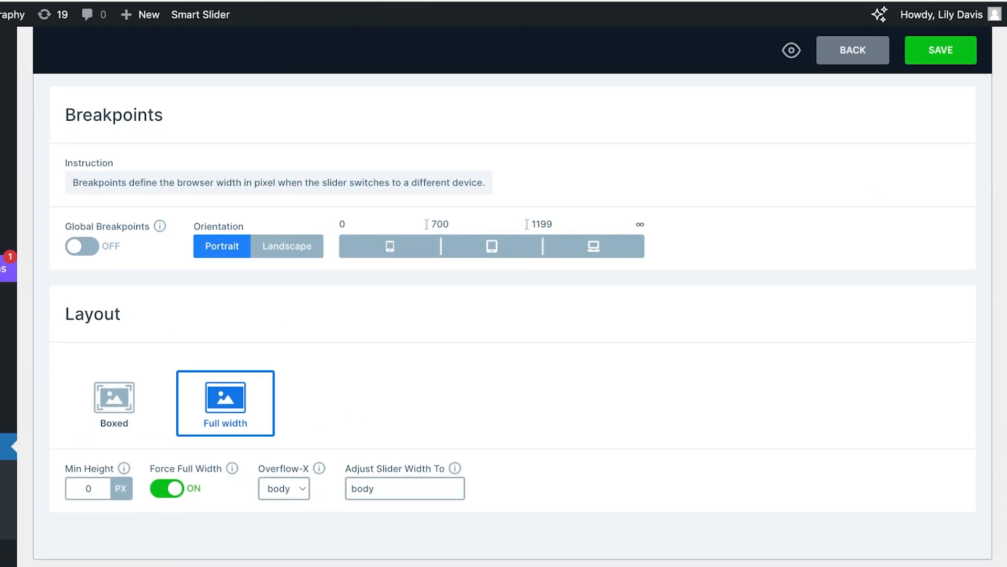
pyautogui.click(226, 104)
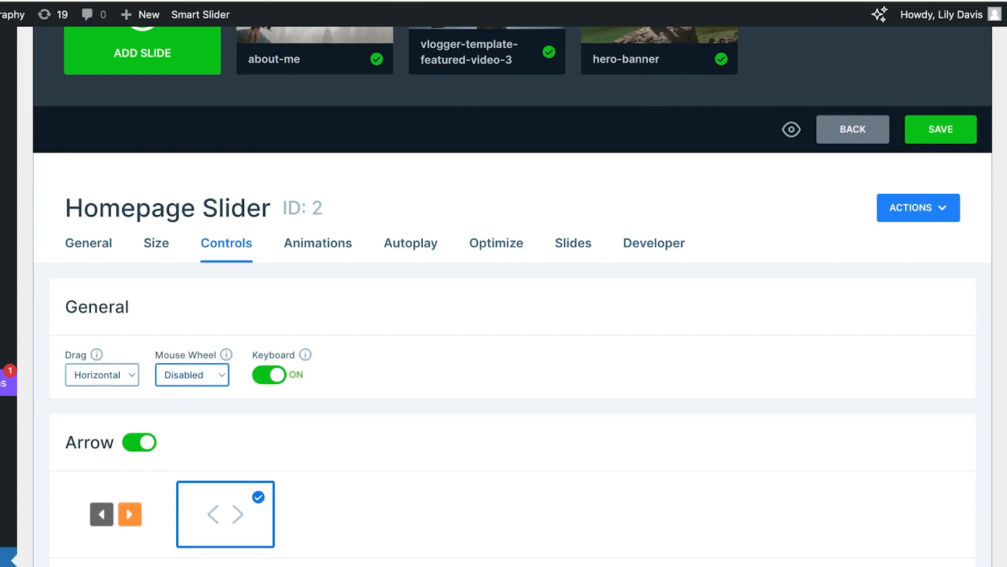
# Colour the slider's navigation arrows green (5CBA3CFF)
pyautogui.scroll(-3)
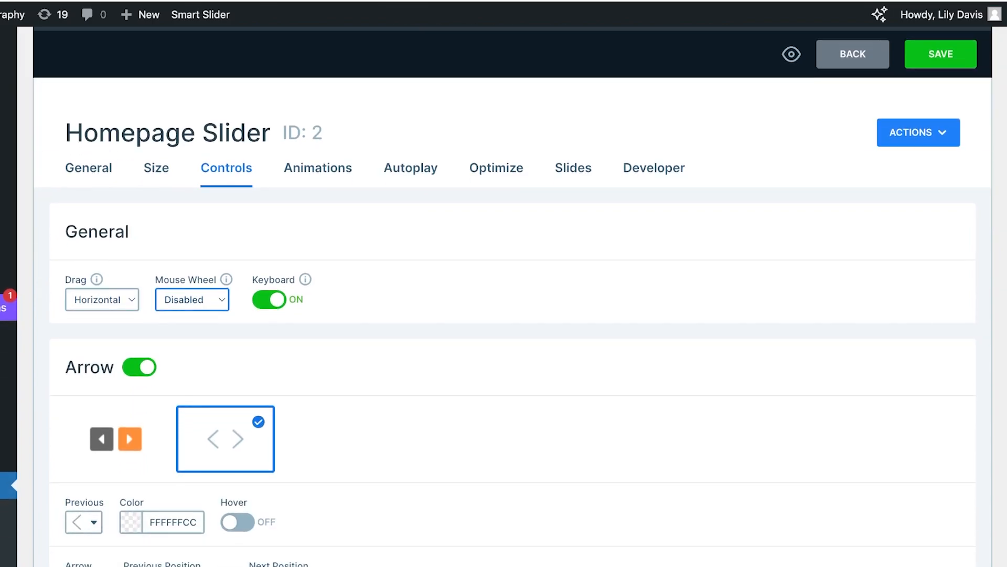
pyautogui.scroll(-3)
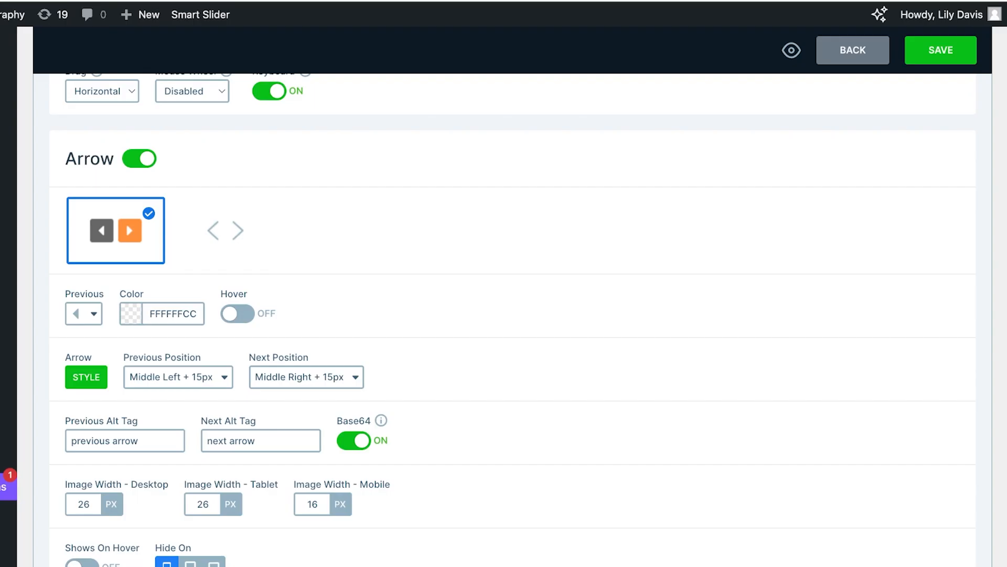
pyautogui.click(161, 313)
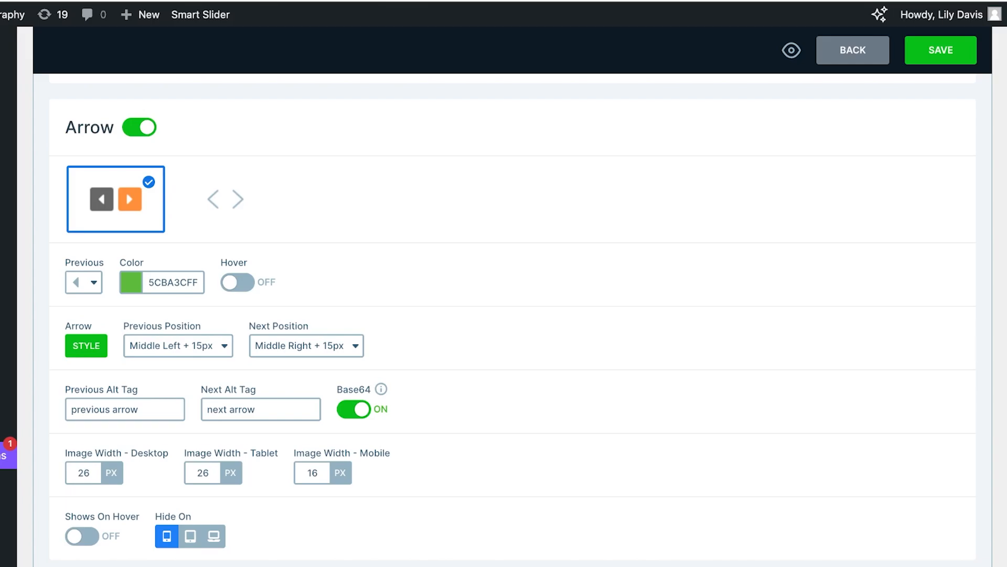
pyautogui.scroll(-3)
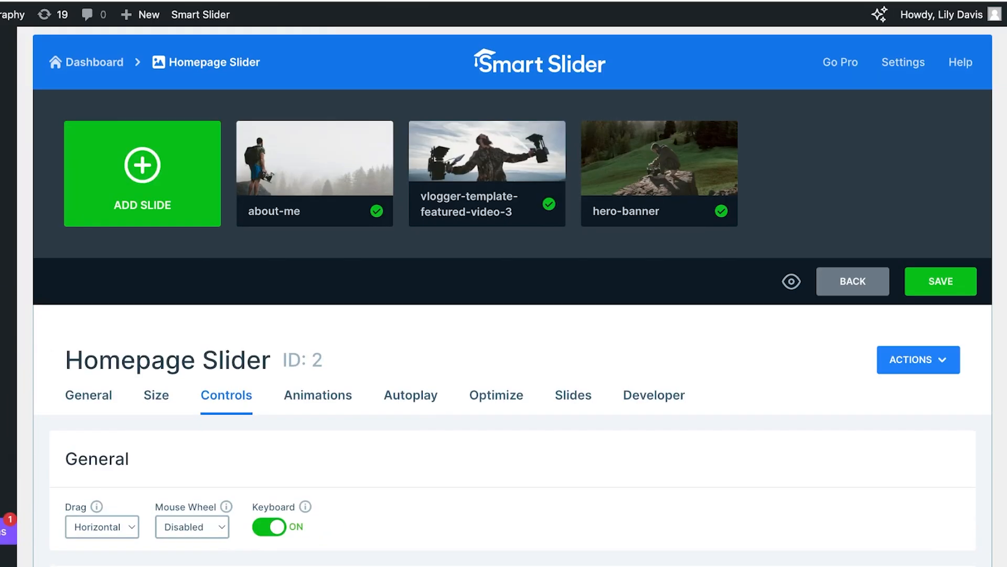
# Preview the Zoom out, Fade, Curtain to left and Puzzle background animations
pyautogui.click(317, 395)
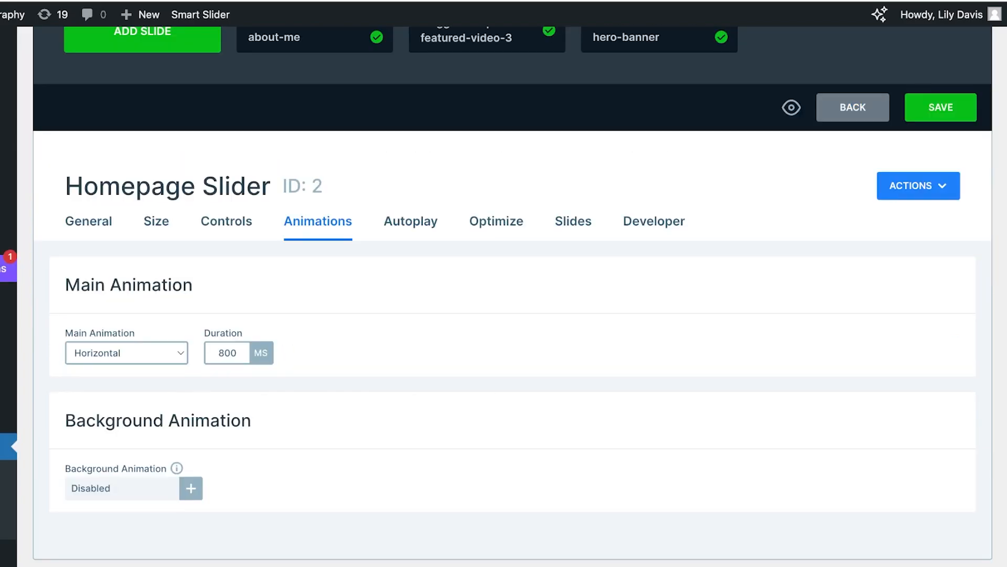
pyautogui.click(189, 488)
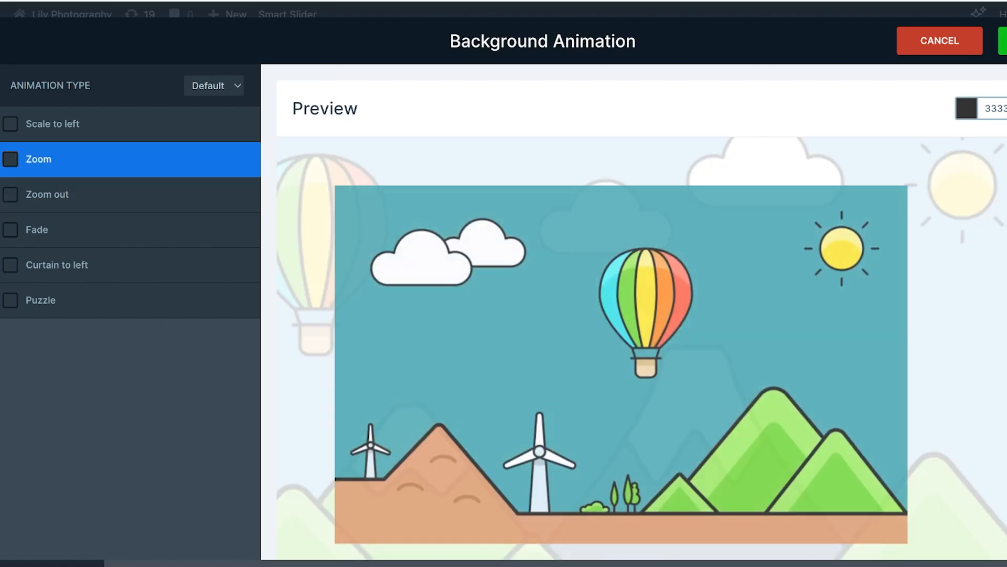
pyautogui.click(64, 196)
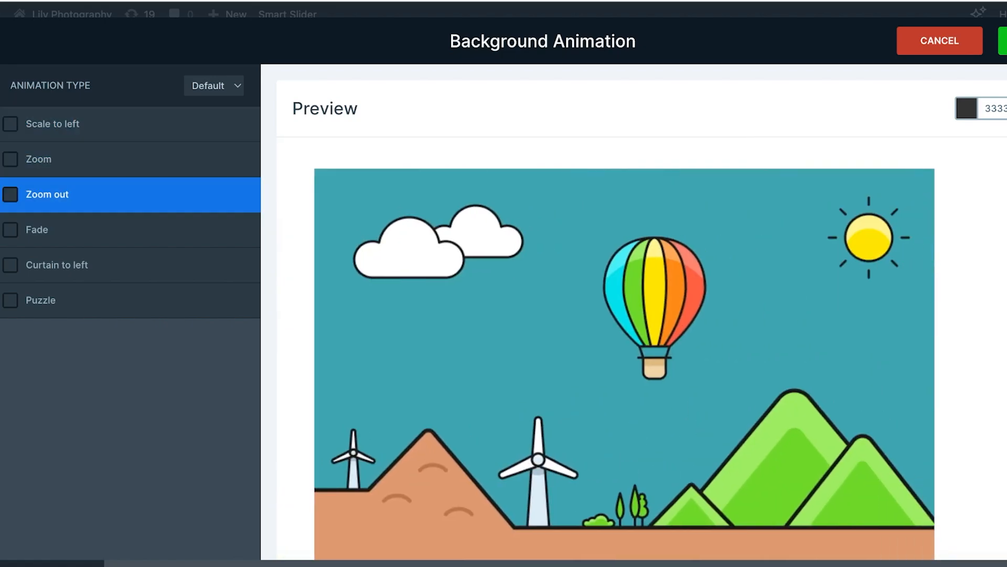
pyautogui.click(37, 229)
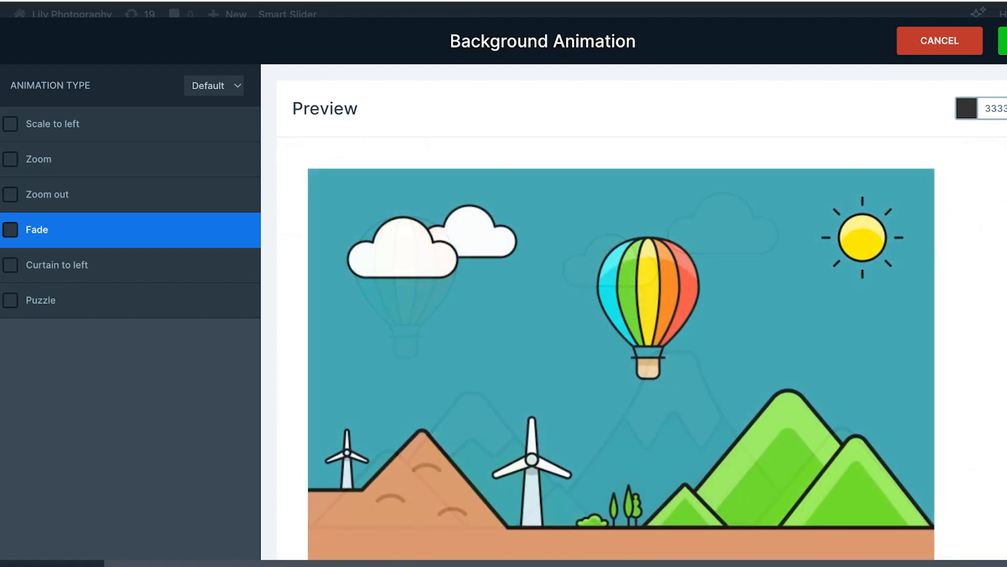
pyautogui.click(58, 264)
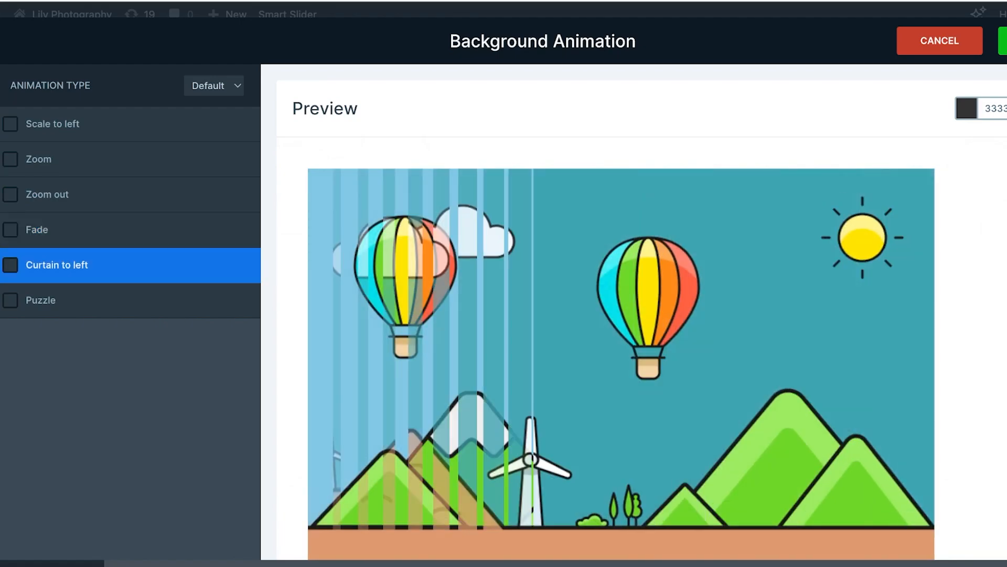
pyautogui.click(41, 300)
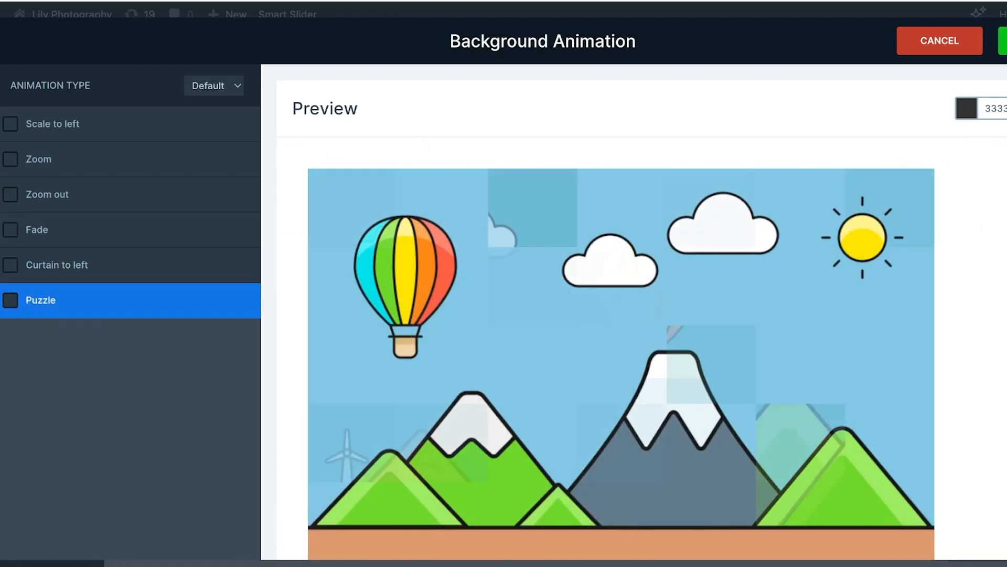
# Apply the Zoom out background animation at Slow 1.5x speed
pyautogui.click(46, 194)
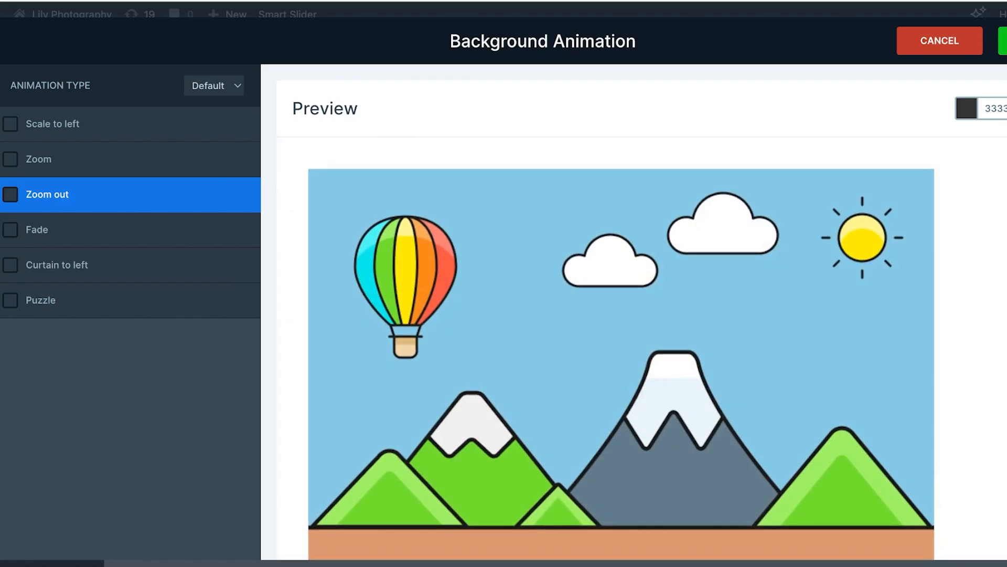
pyautogui.click(938, 41)
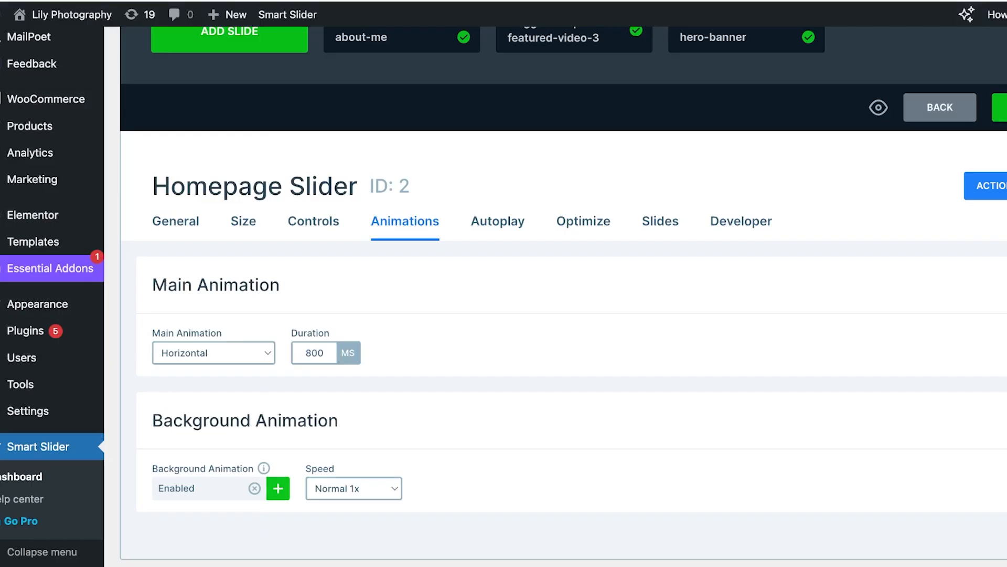
pyautogui.click(352, 488)
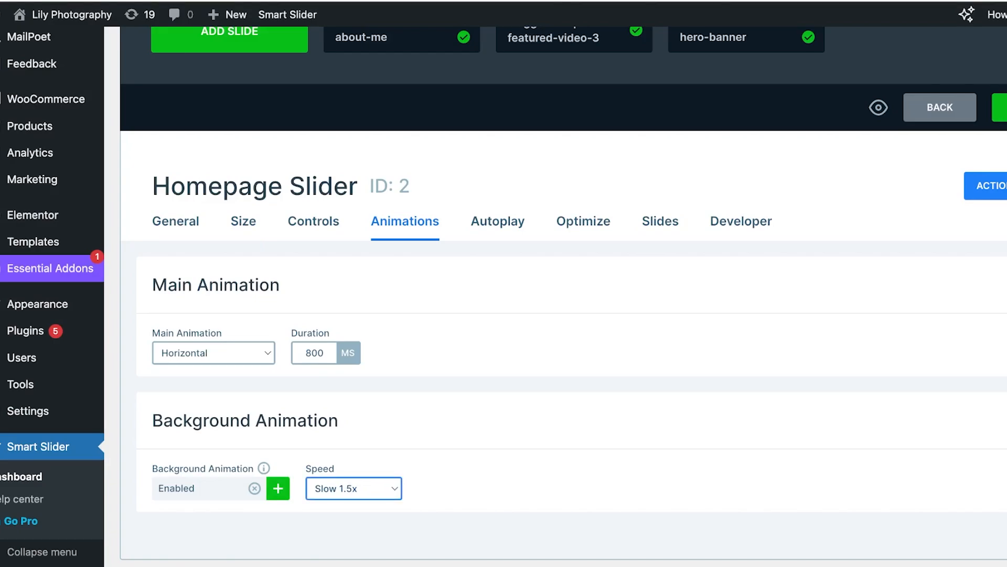
pyautogui.click(498, 221)
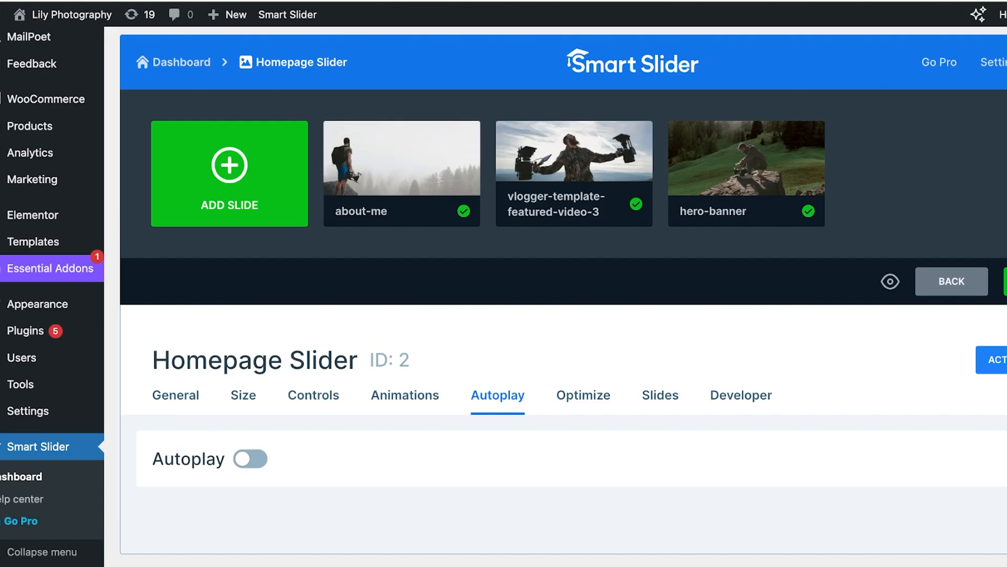
# Review the Developer and Slides settings, then locate the shortcode [smartslider3 slider="2"] under General
pyautogui.click(660, 386)
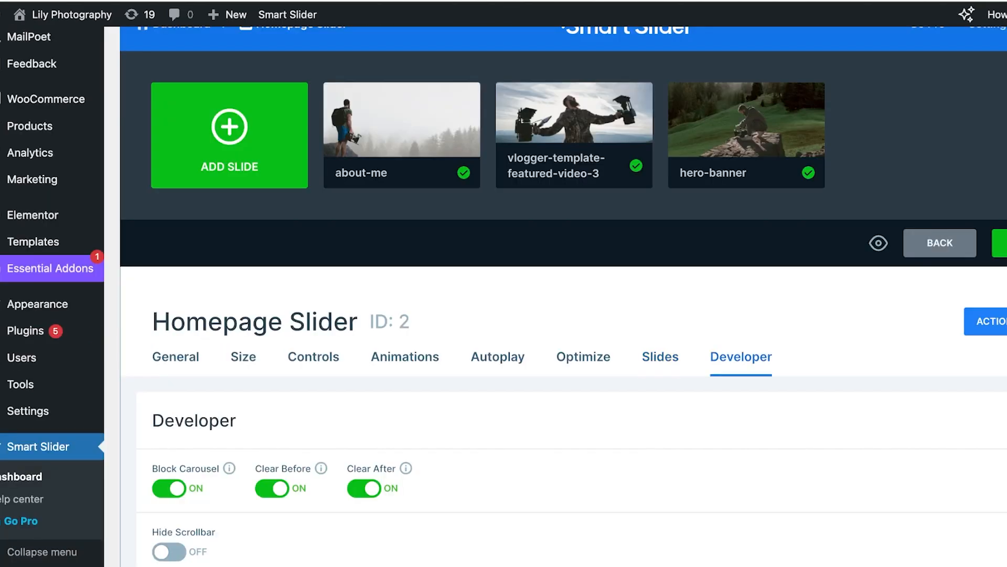
pyautogui.click(659, 356)
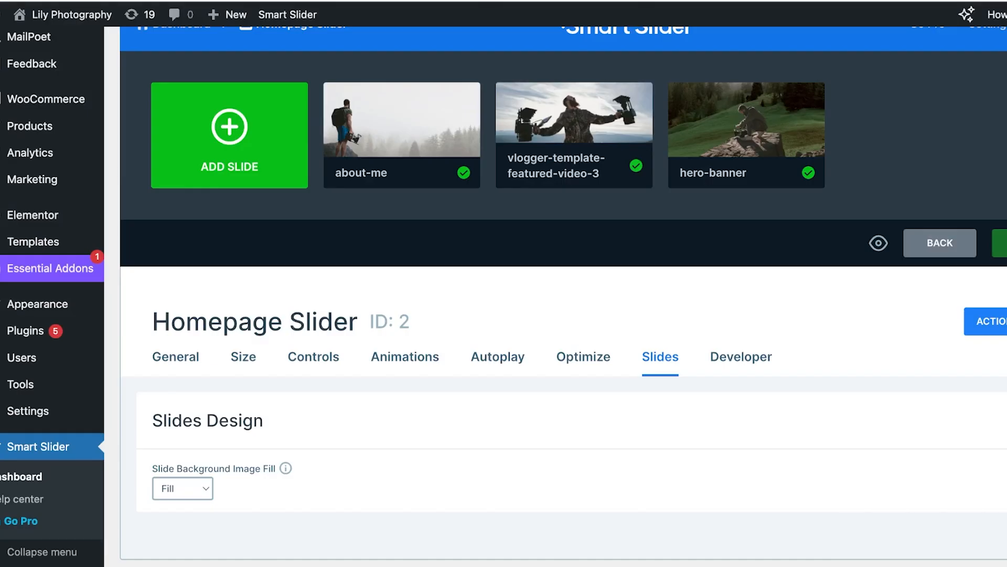
pyautogui.click(175, 357)
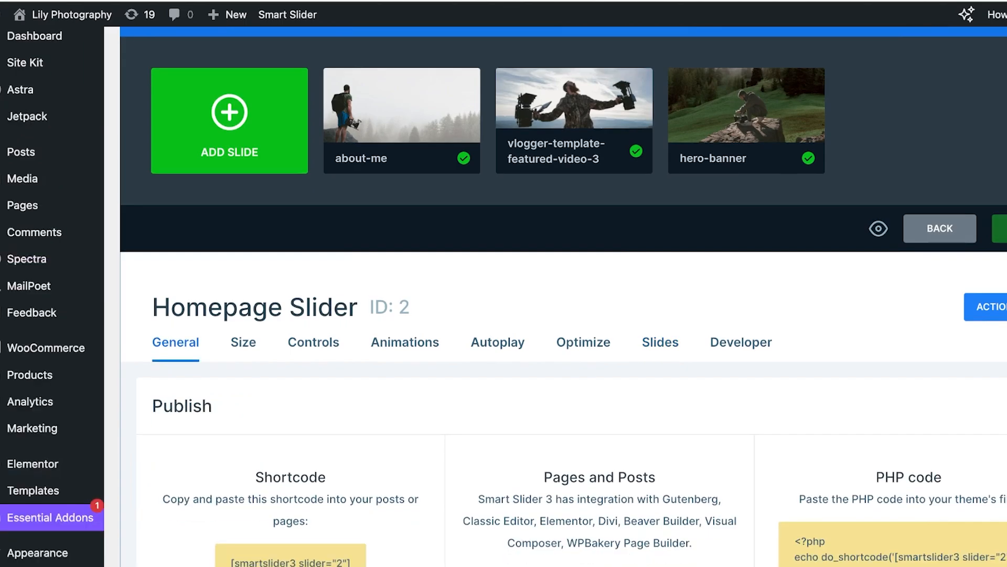
pyautogui.scroll(-3)
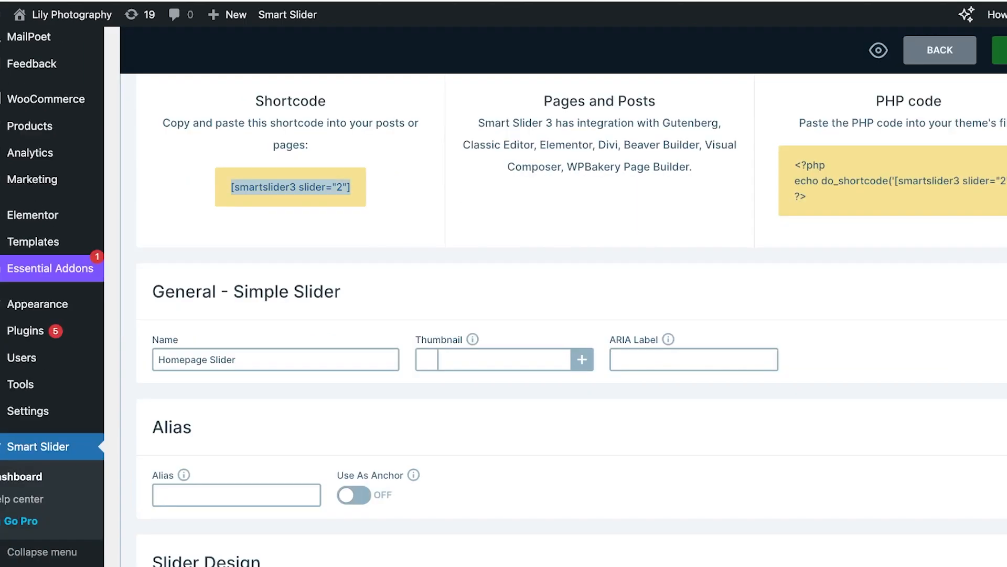
pyautogui.scroll(3)
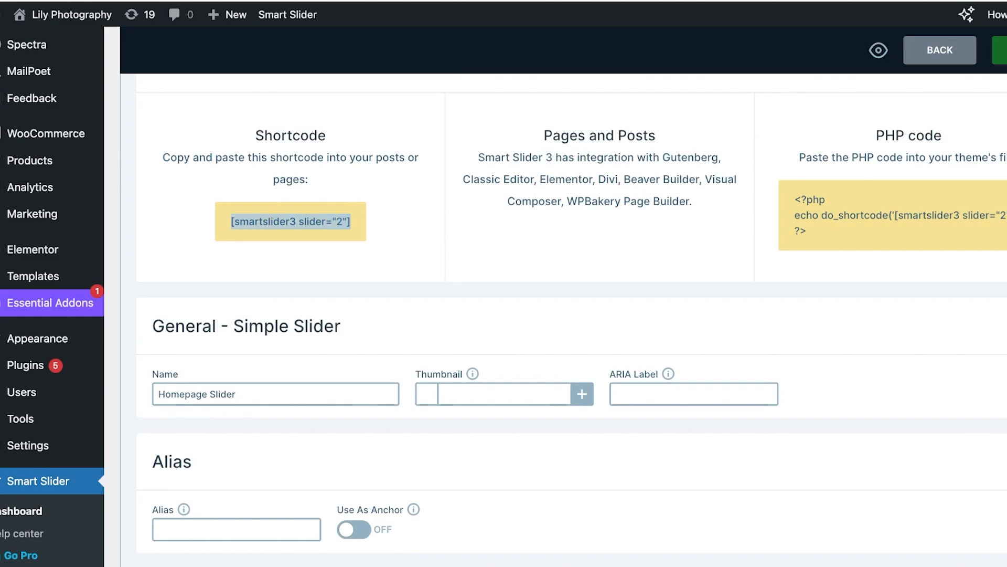
pyautogui.scroll(3)
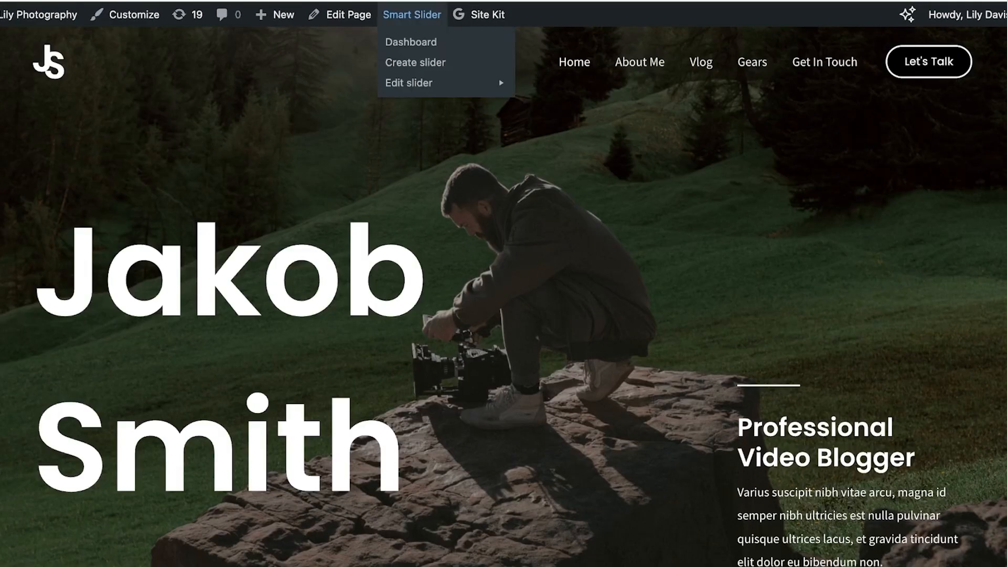
# Edit the Home page and insert a Shortcode block containing [smartslider3 slider="2"] at the top
pyautogui.click(346, 13)
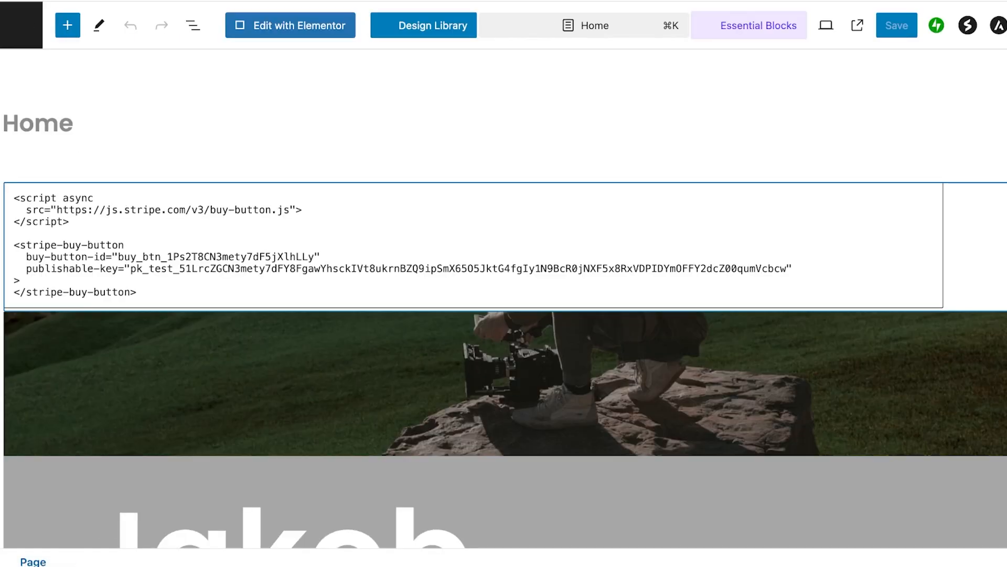
pyautogui.click(68, 25)
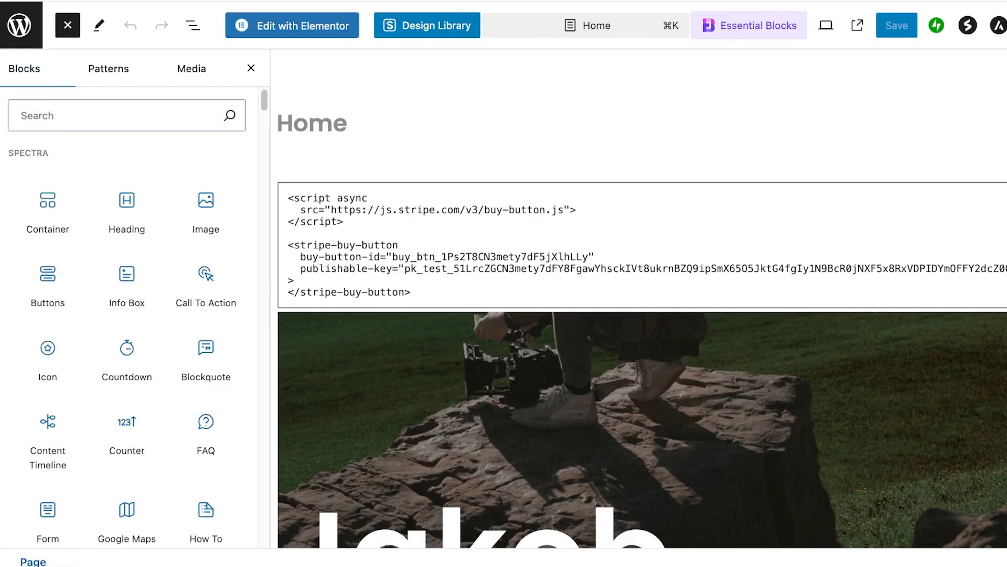
pyautogui.write('shortc')
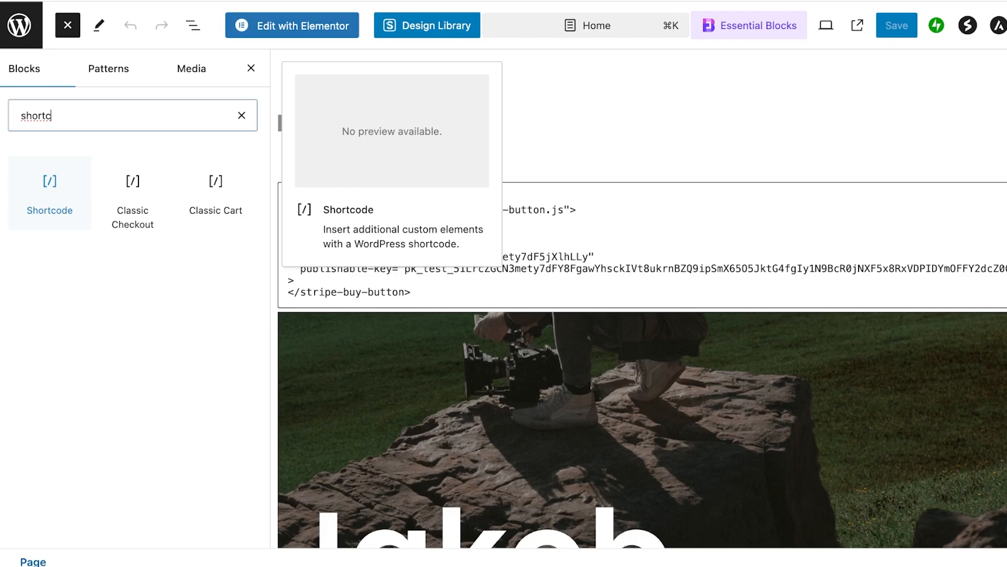
pyautogui.click(49, 187)
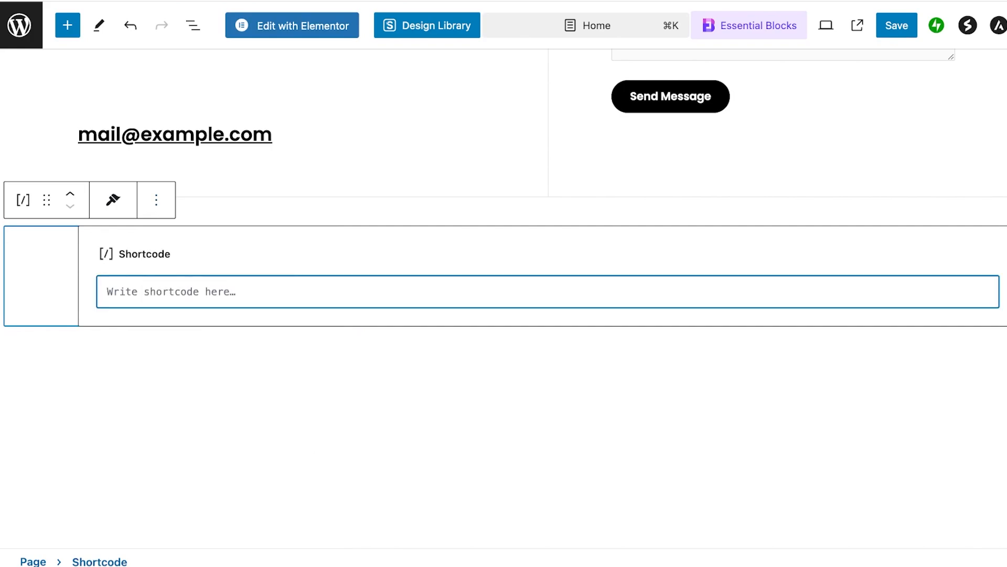
pyautogui.write('[smartslider3 slider="2"]')
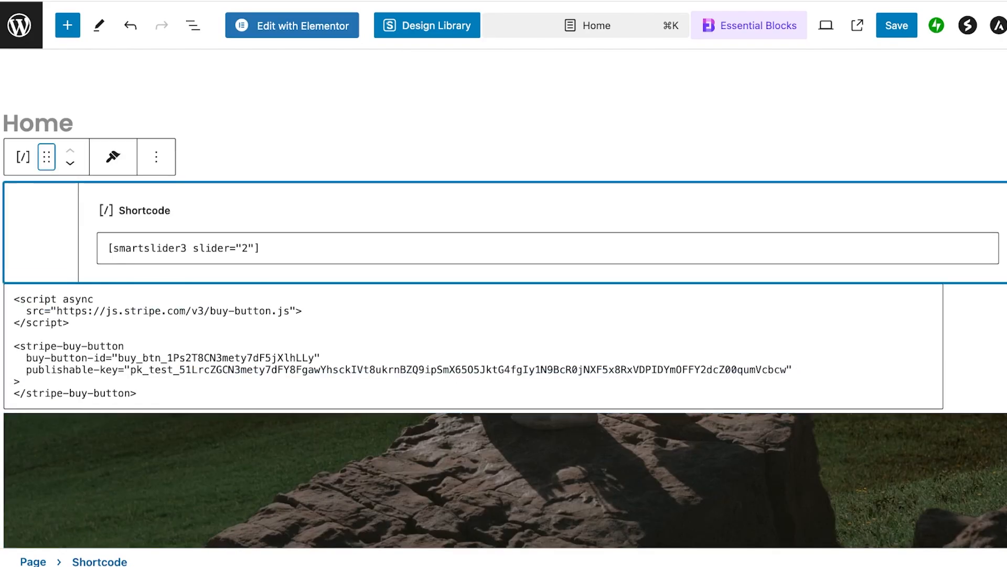
# Save the Home page and view it live on the site
pyautogui.click(895, 25)
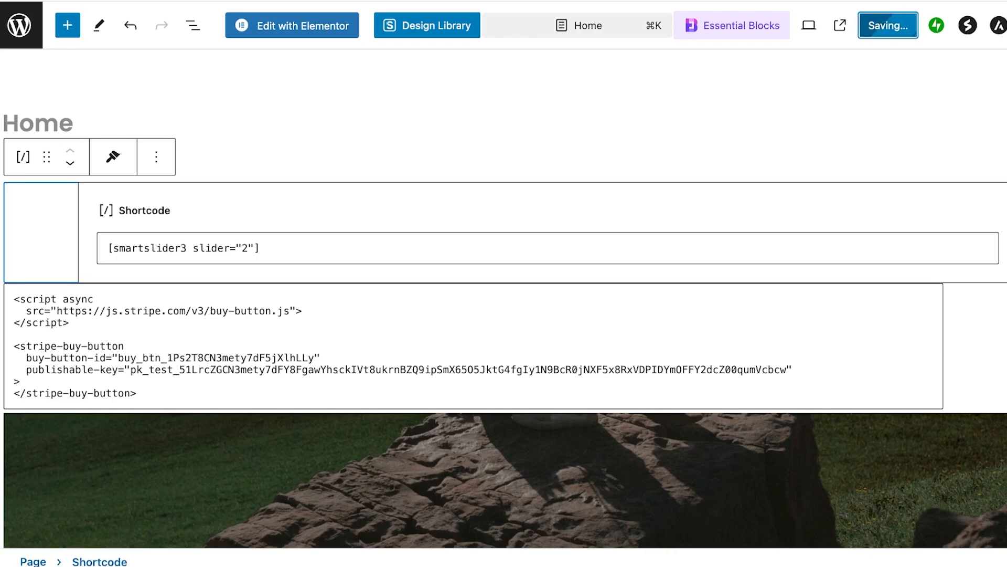
pyautogui.click(888, 25)
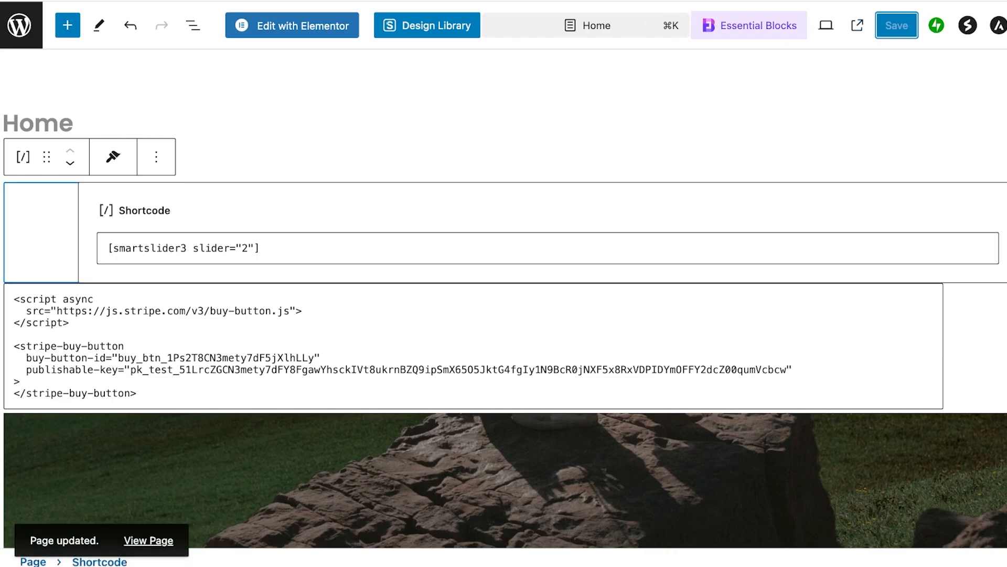
pyautogui.click(148, 539)
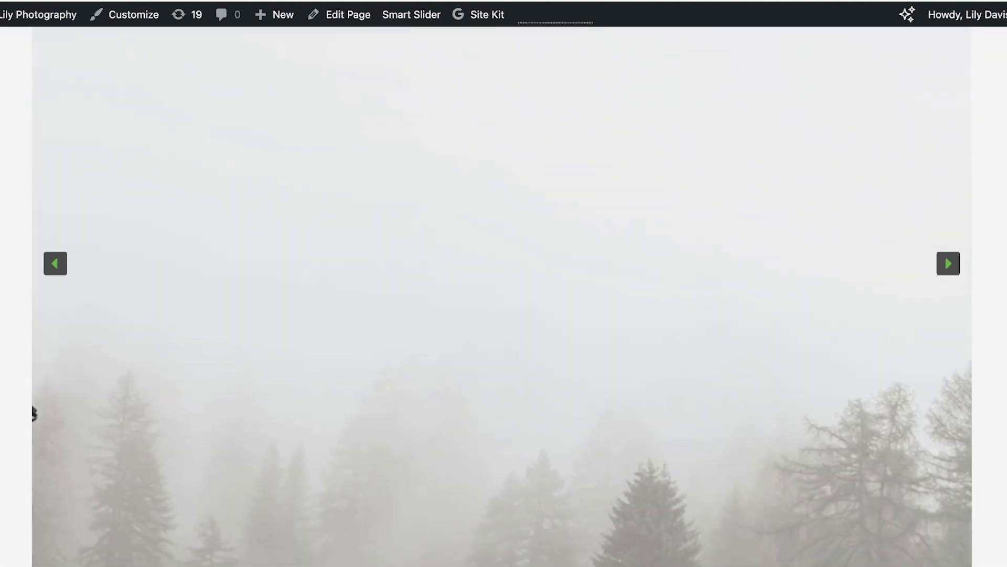
# Cycle the live slider through its three image slides using the green arrows
pyautogui.click(949, 263)
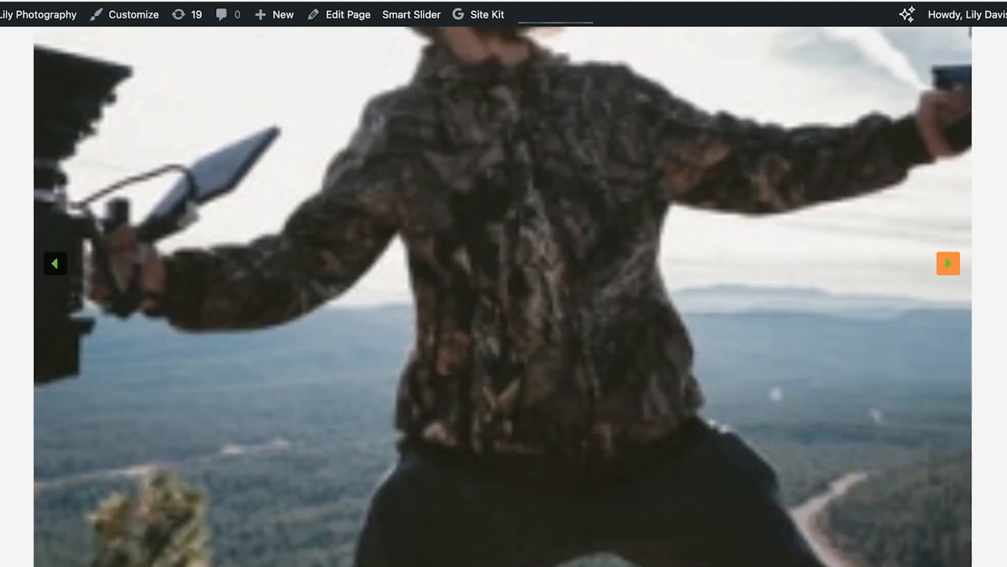
pyautogui.click(948, 262)
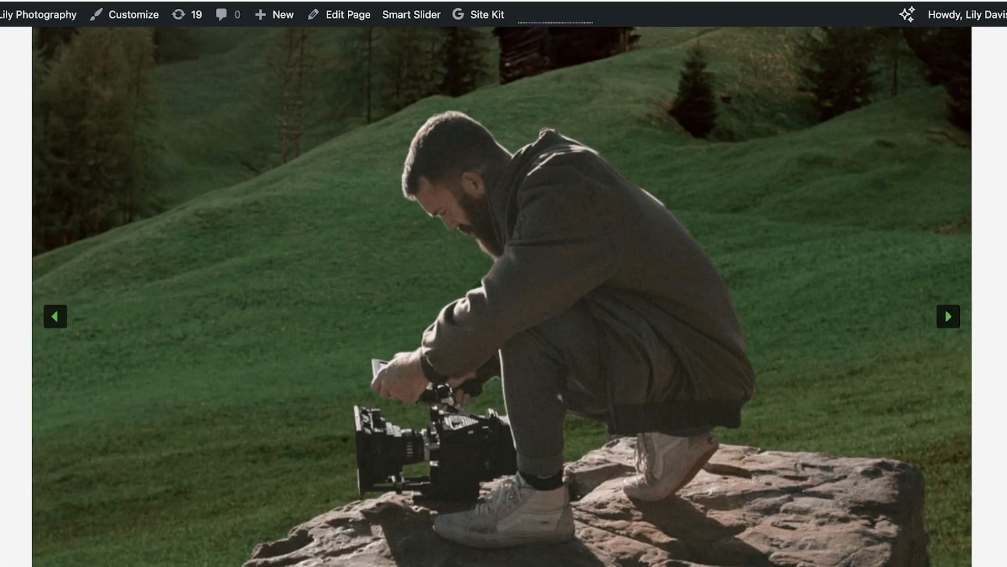
pyautogui.click(948, 315)
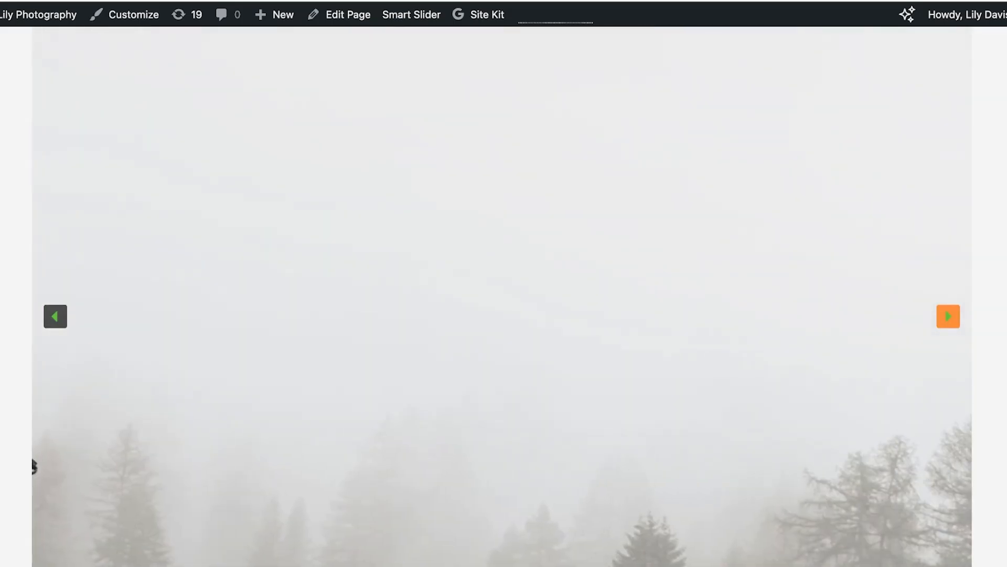
pyautogui.click(948, 316)
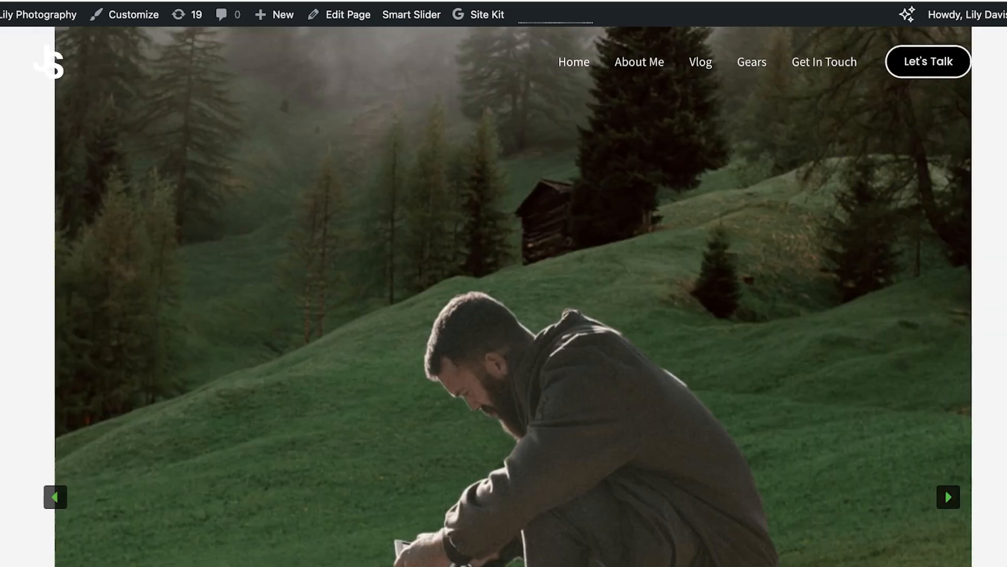